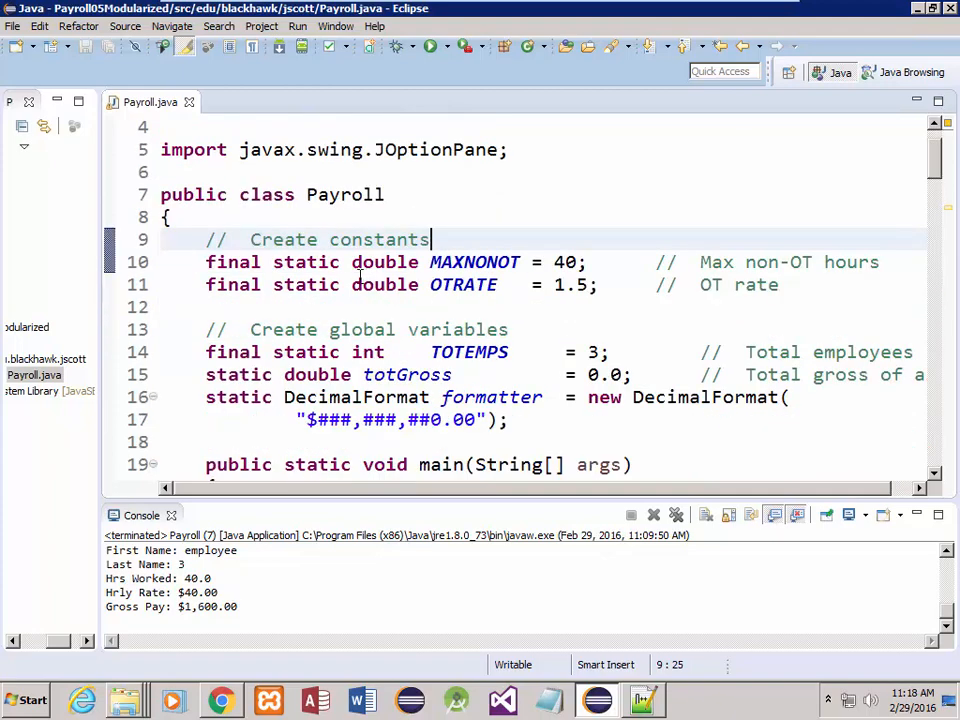
- Scroll through Payroll.java, highlighting the processEmployeeRecords call inside main
scroll("down", 3)
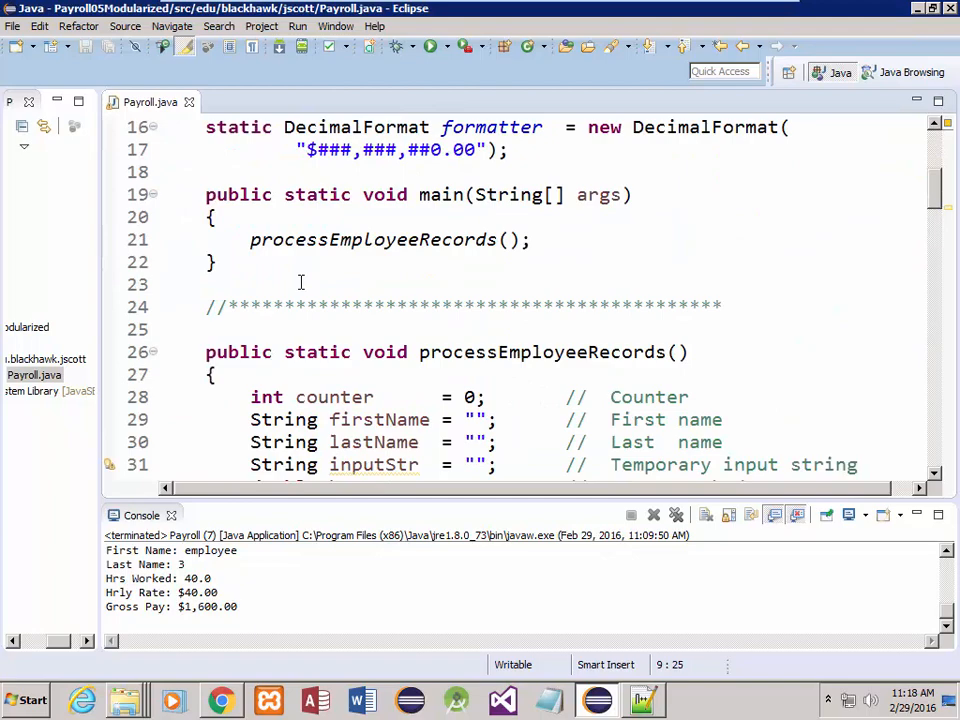
scroll("down", 3)
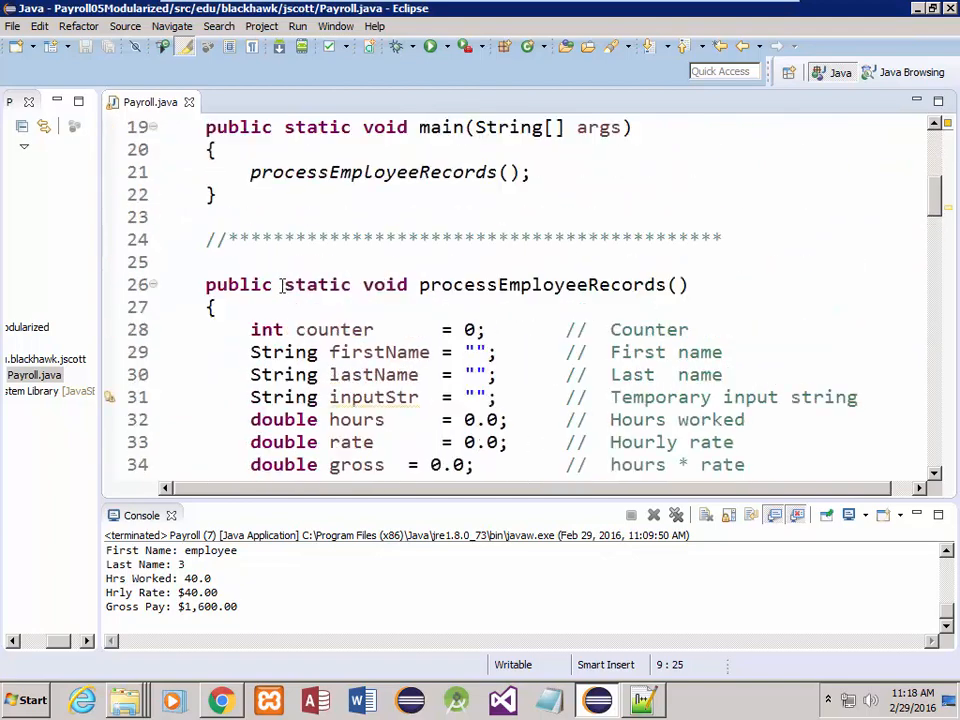
scroll("down", 3)
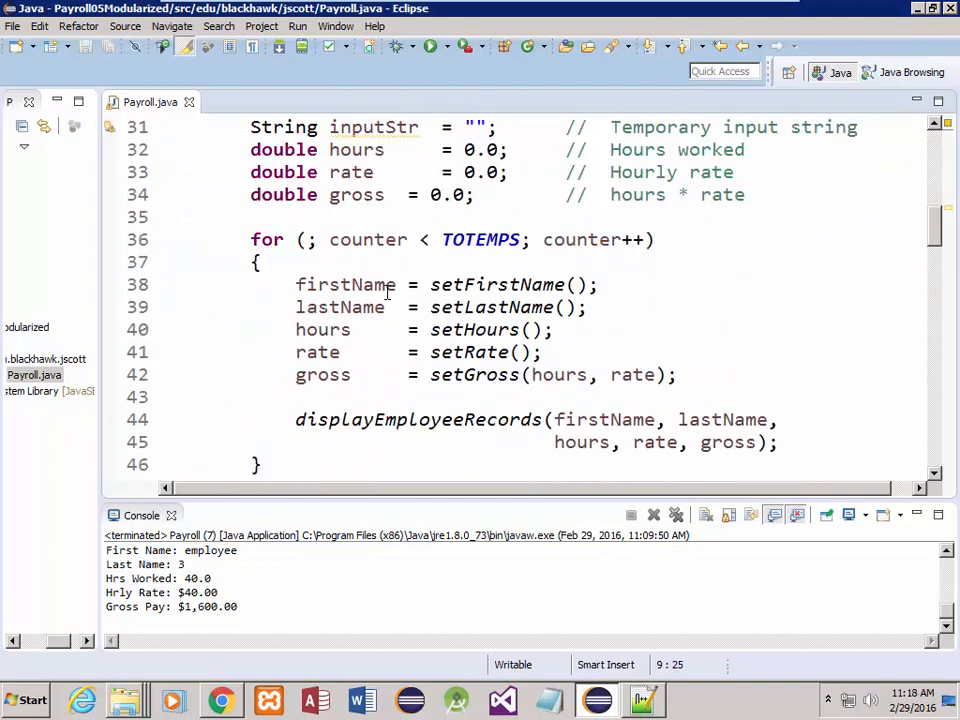
scroll("down", 3)
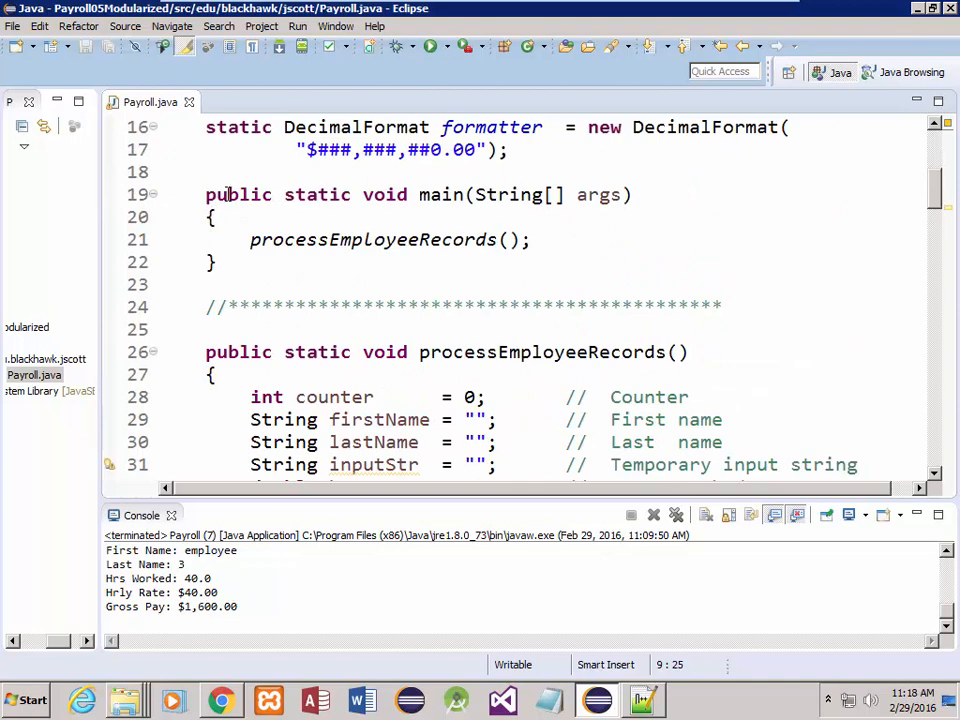
triple_click(390, 239)
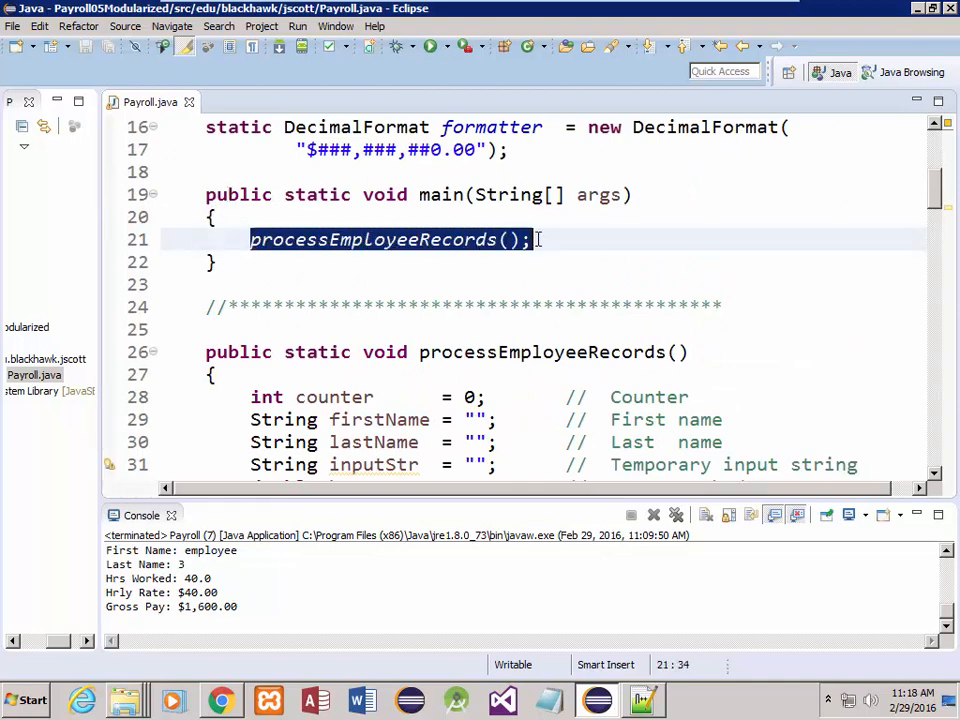
scroll("down", 3)
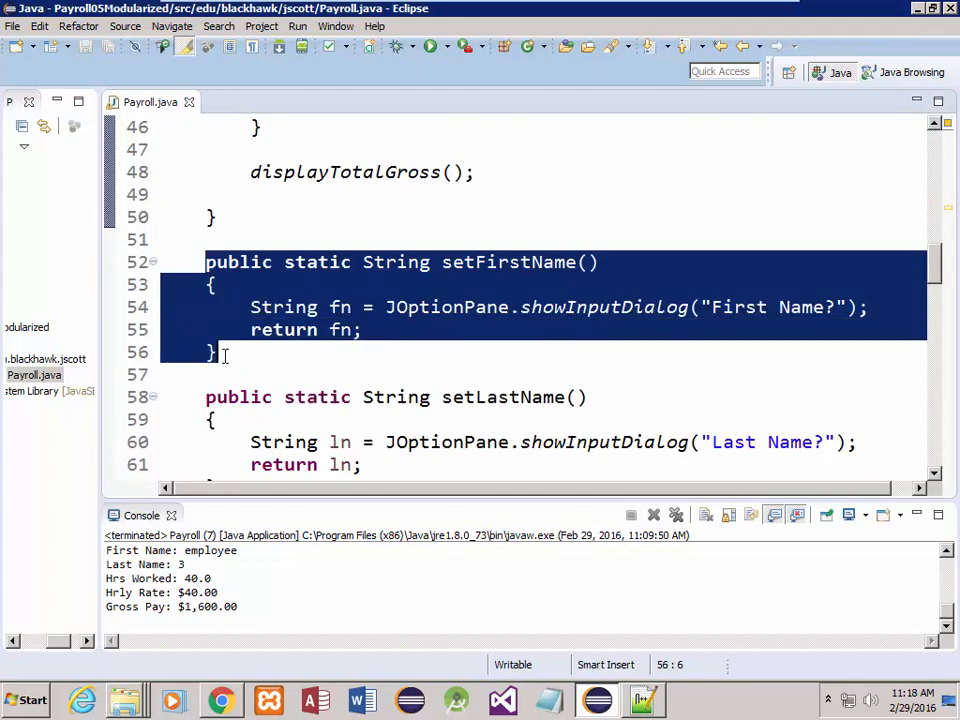
scroll("down", 3)
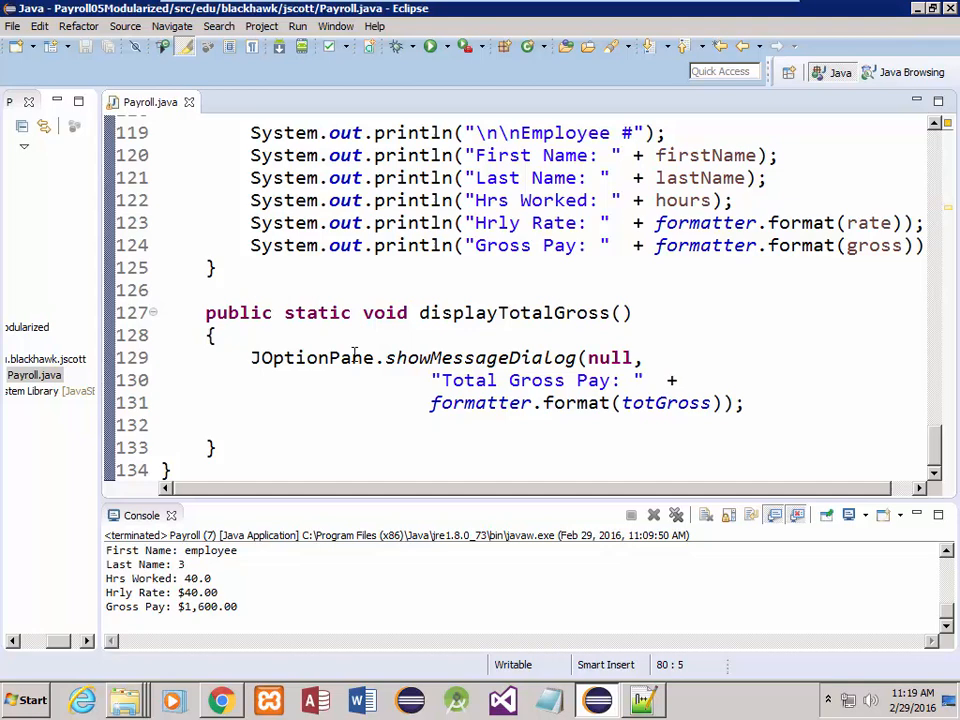
mouse_move(330, 357)
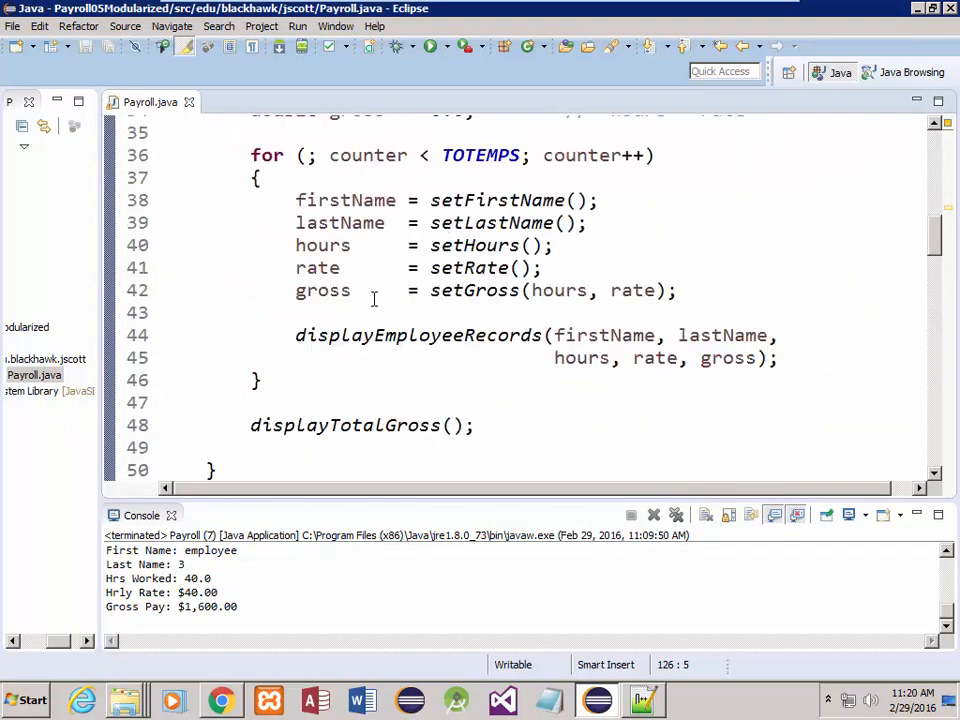
left_click_drag(296, 200, 544, 267)
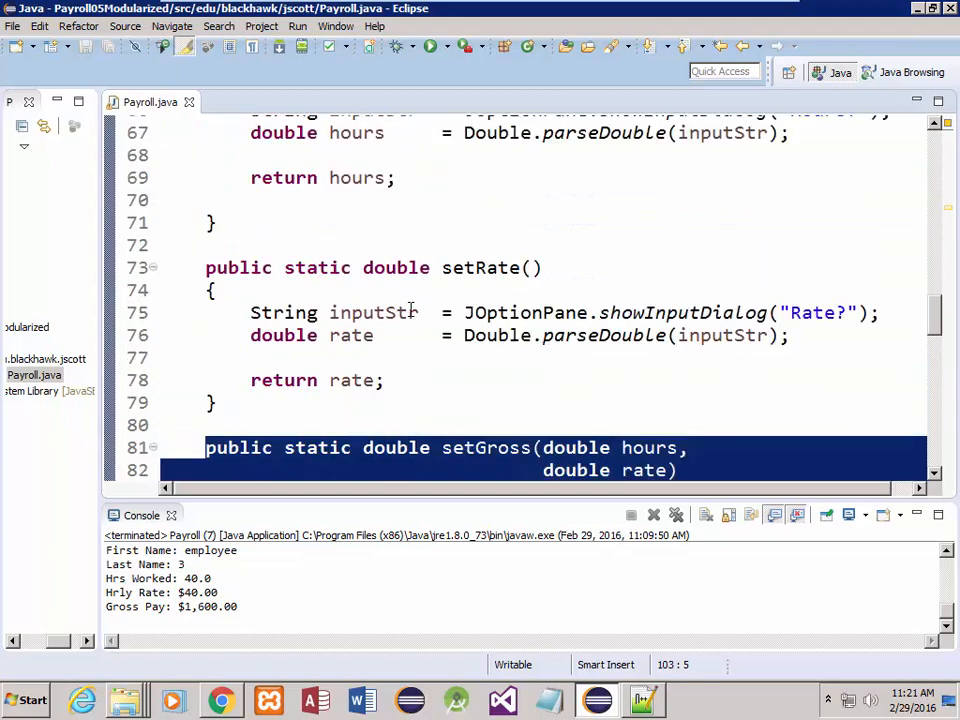
- Revisit the main method and select its whole body
scroll("up", 3)
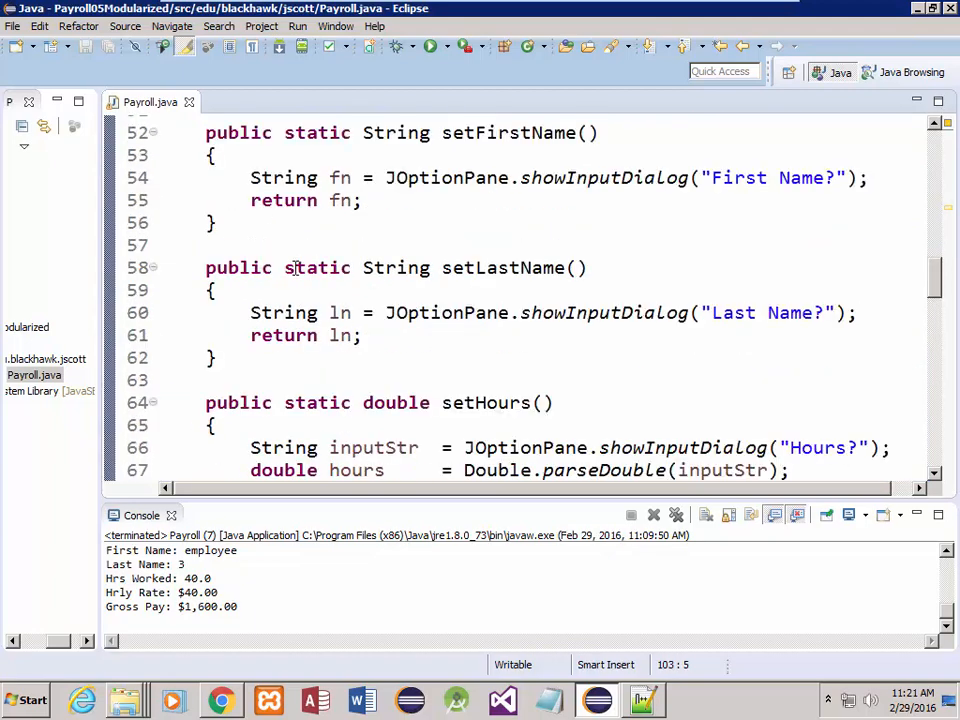
scroll("down", 3)
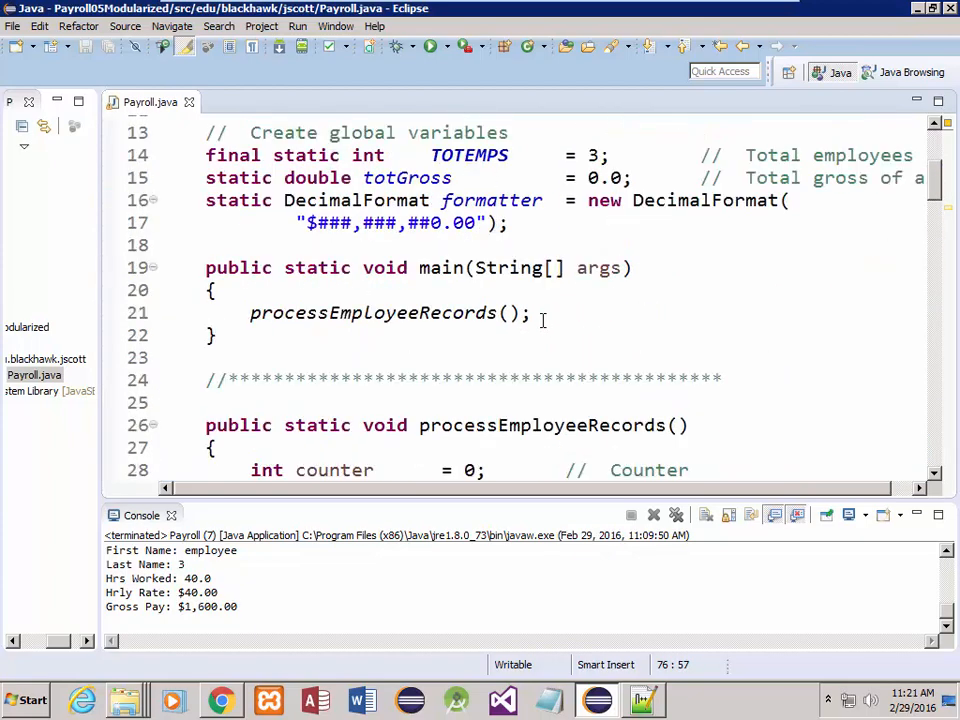
scroll("up", 3)
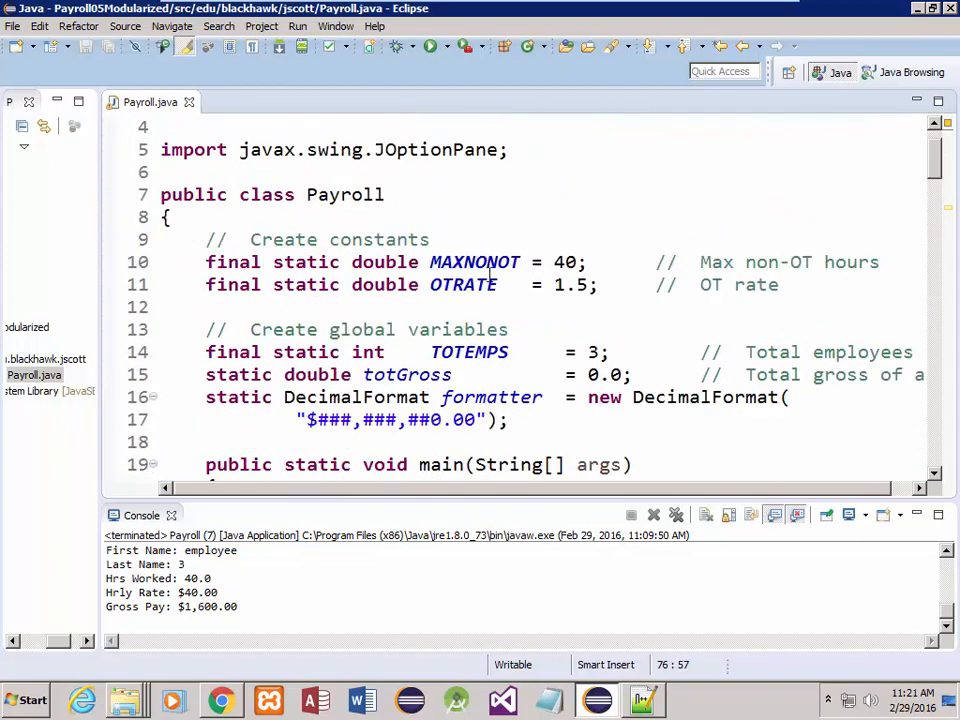
scroll("down", 3)
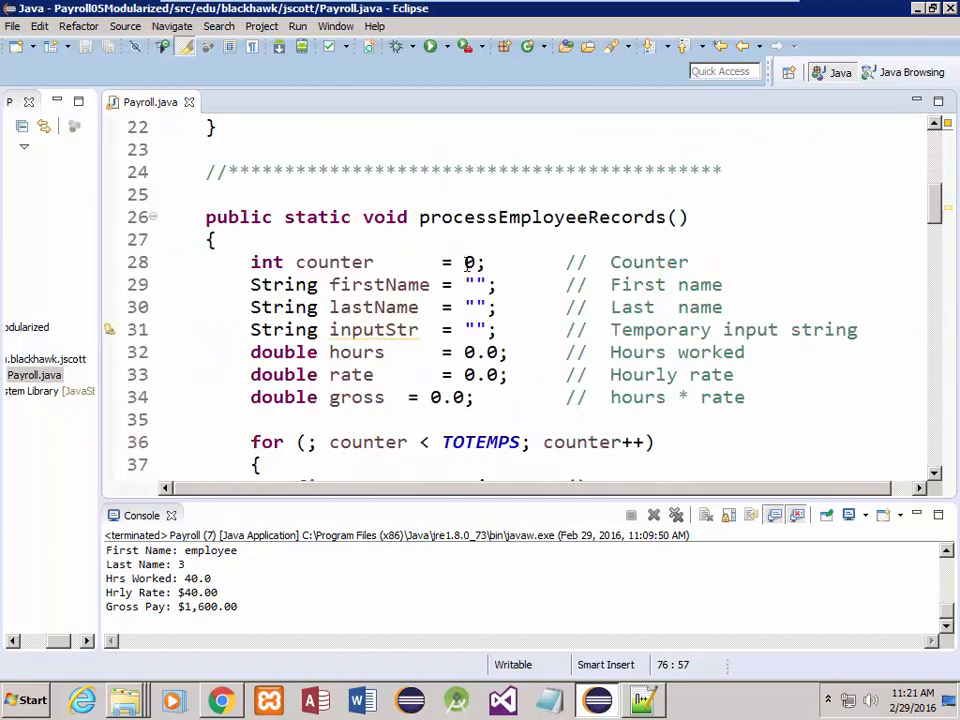
scroll("down", 3)
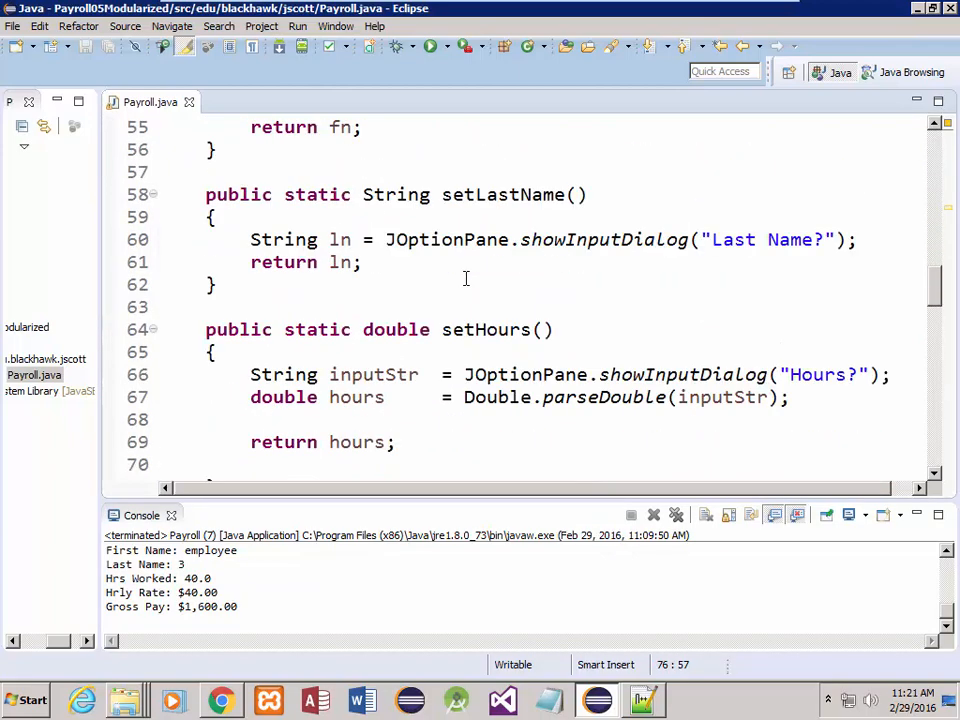
scroll("down", 3)
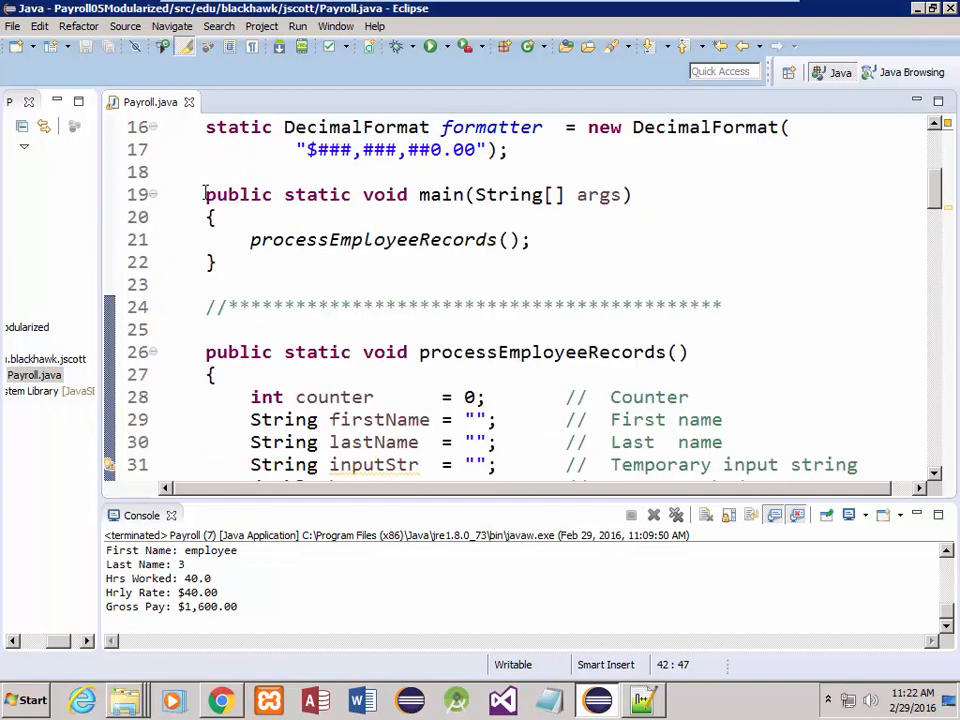
left_click_drag(206, 194, 216, 262)
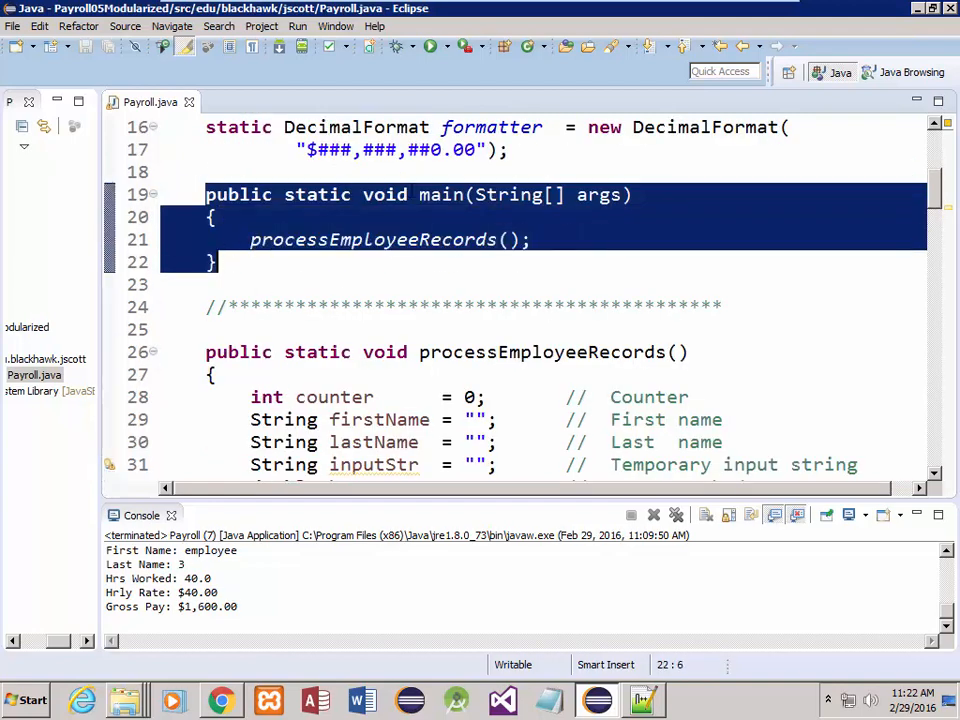
scroll("down", 3)
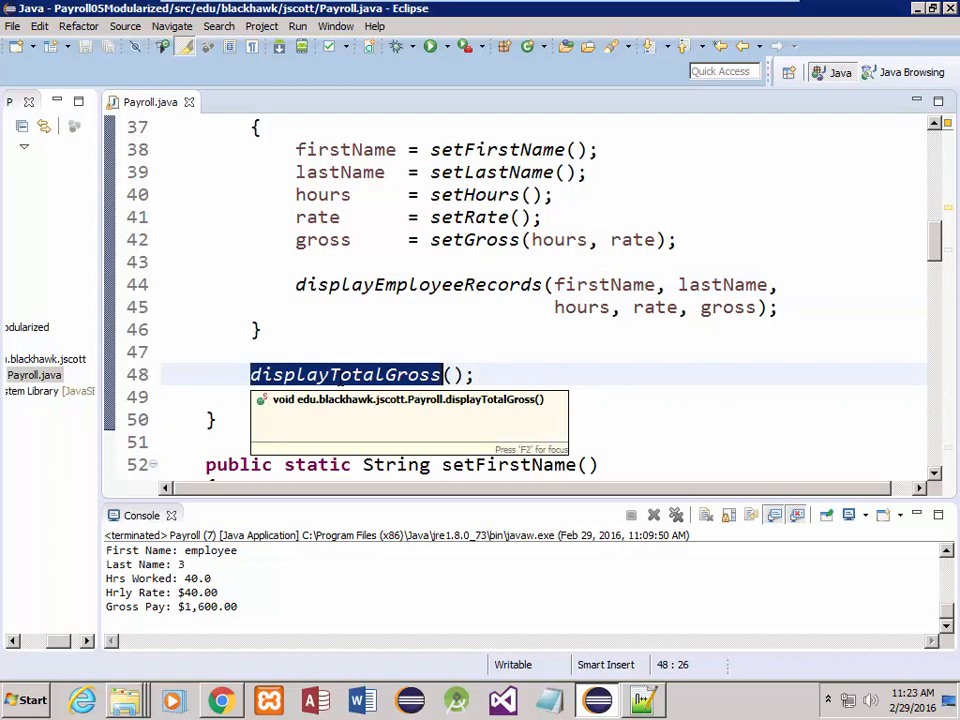
mouse_move(595, 347)
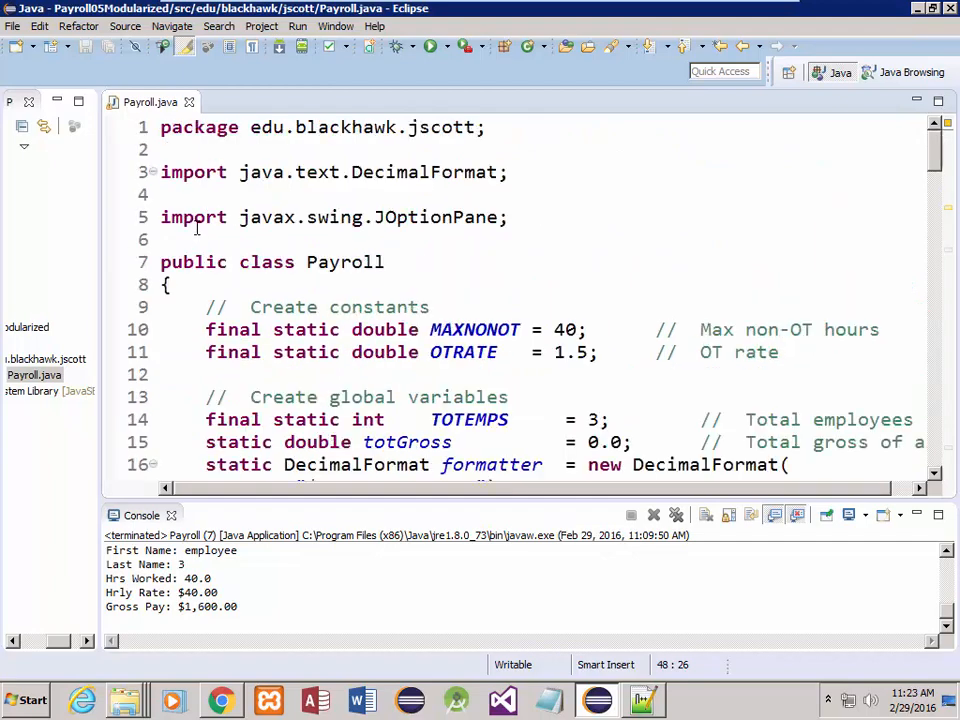
scroll("down", 3)
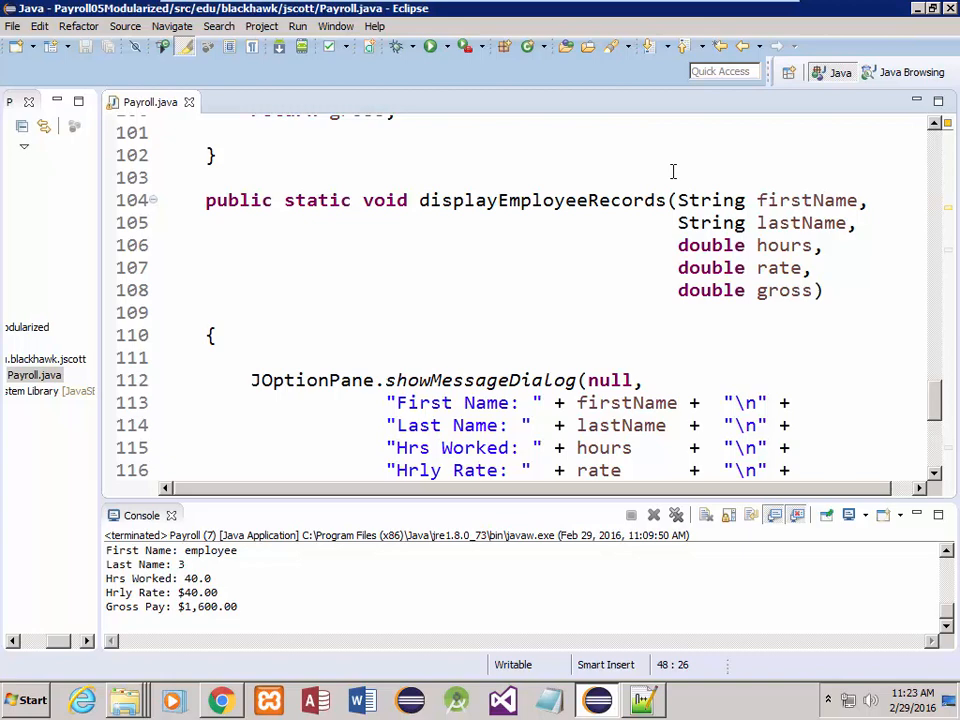
- Scroll down through the setFirstName, setRate and setGross methods
left_click_drag(673, 200, 828, 290)
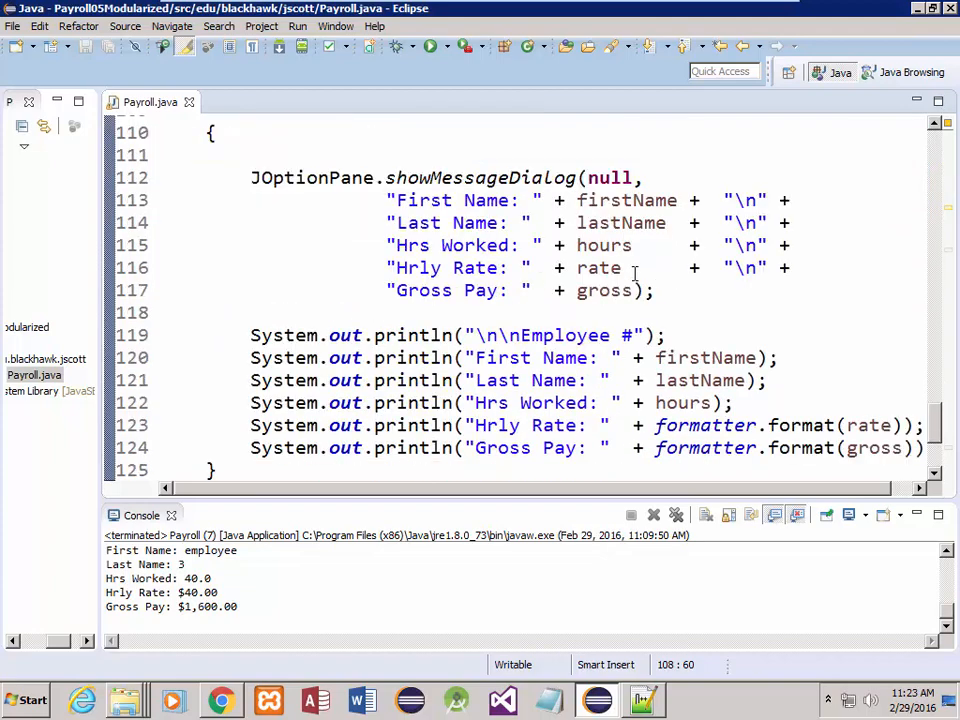
scroll("down", 3)
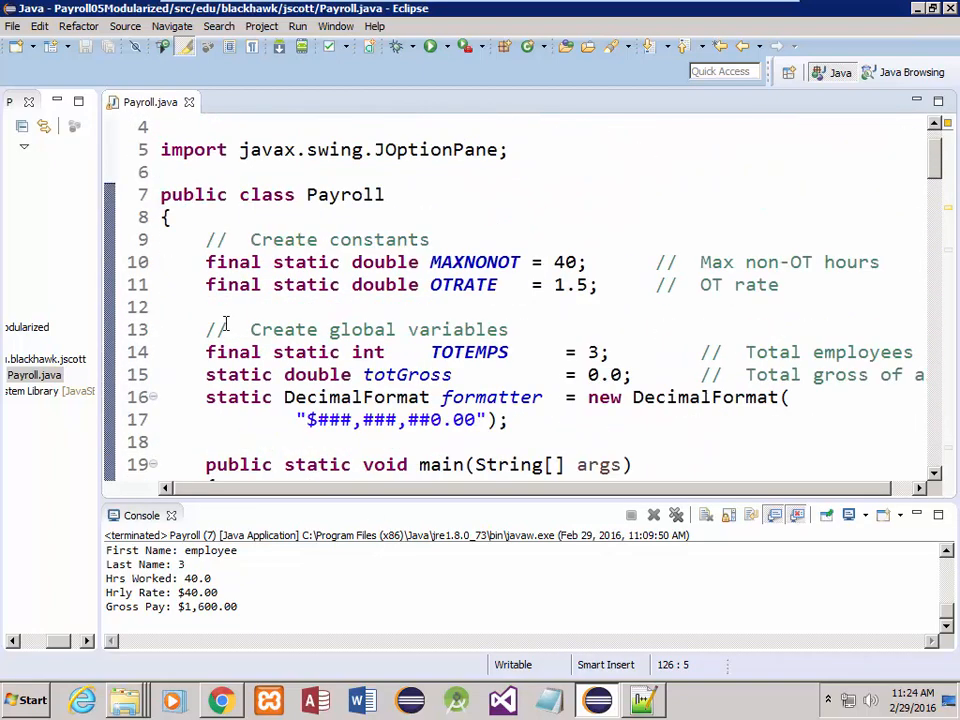
scroll("down", 3)
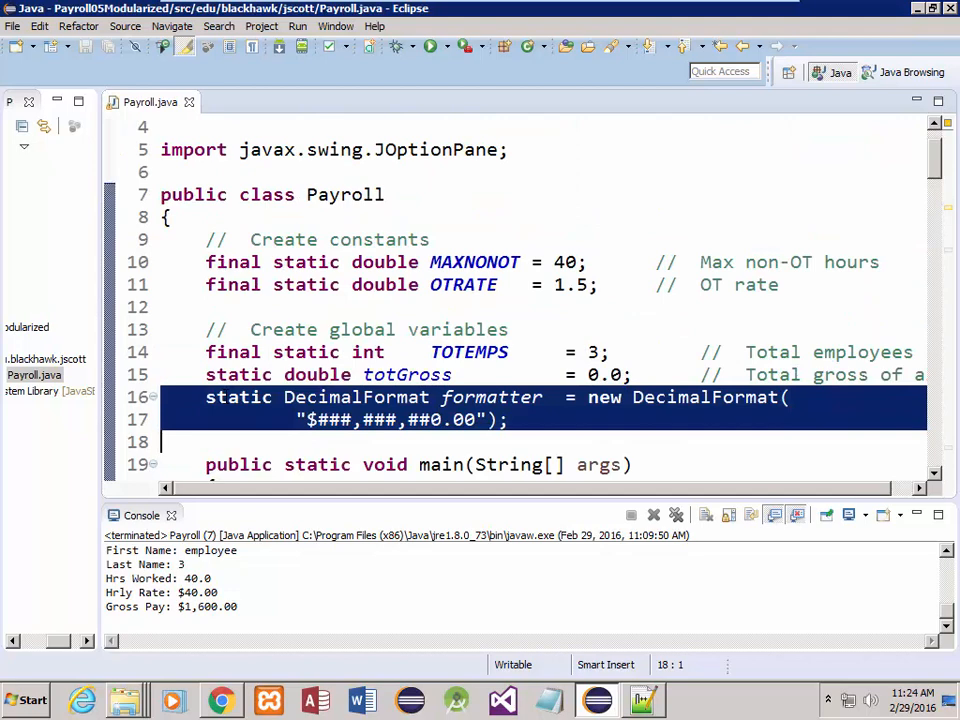
scroll("down", 3)
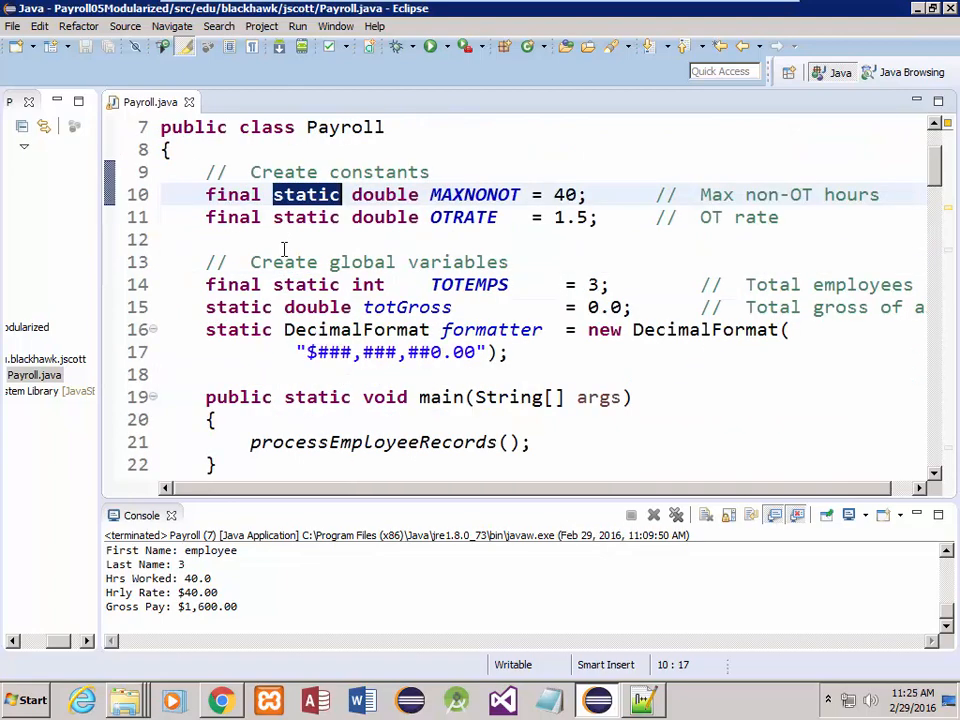
scroll("down", 3)
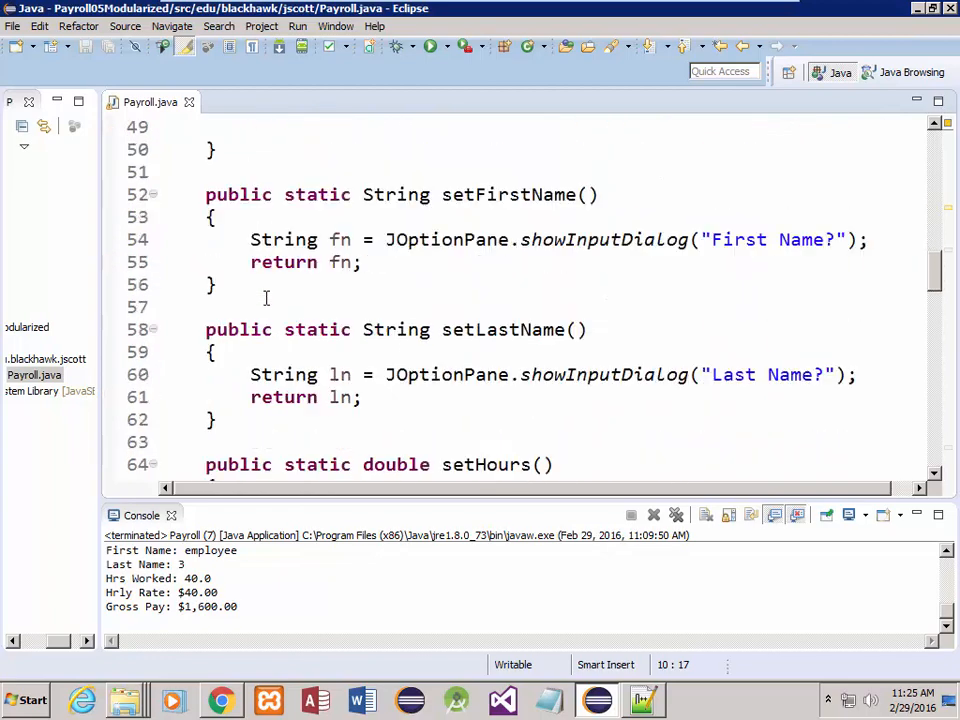
scroll("down", 3)
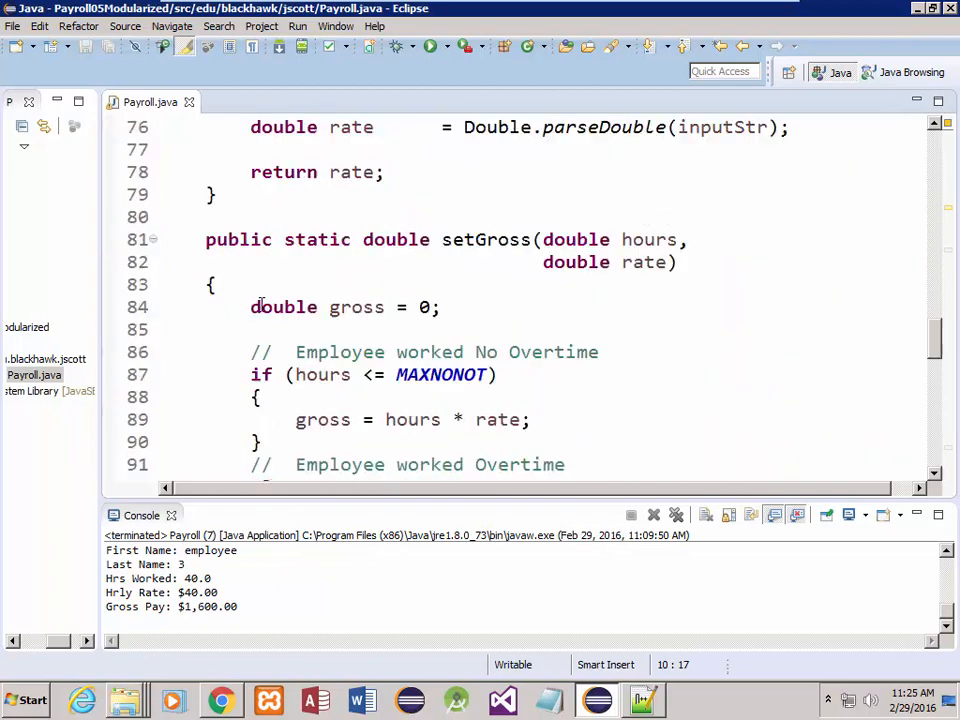
scroll("down", 3)
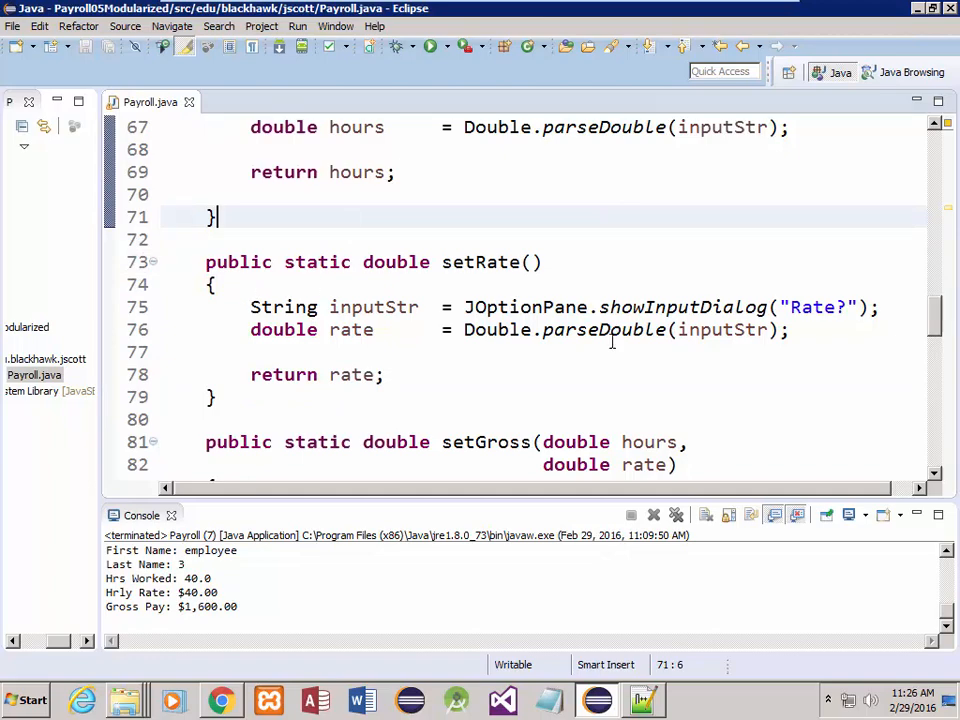
scroll("down", 3)
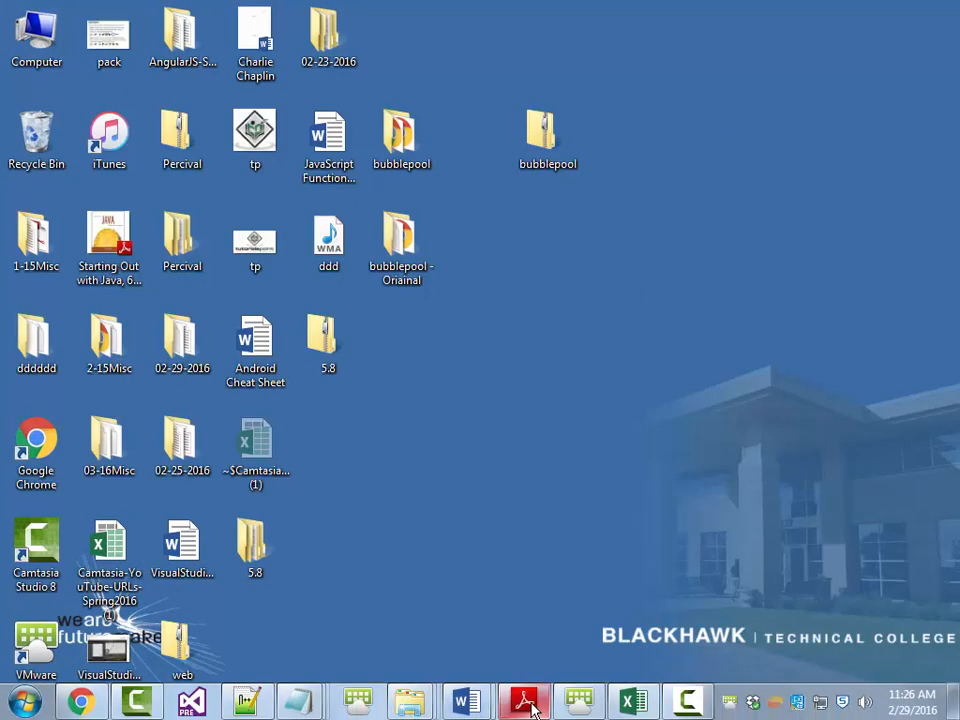
- Bring back the Java textbook and page forward twice to page 314
left_click(524, 700)
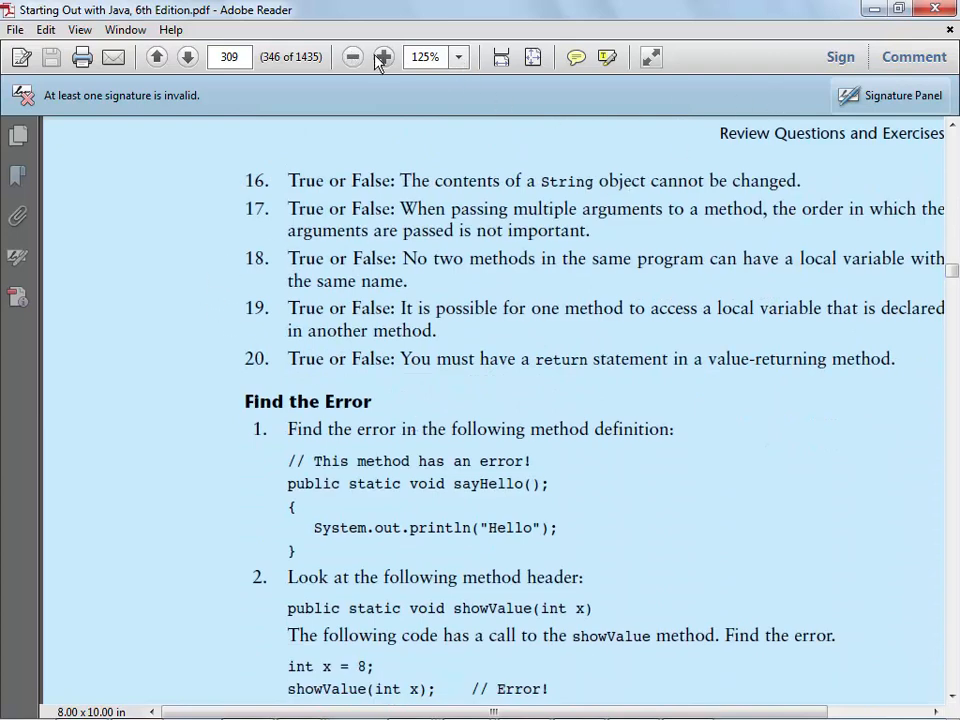
left_click(187, 57)
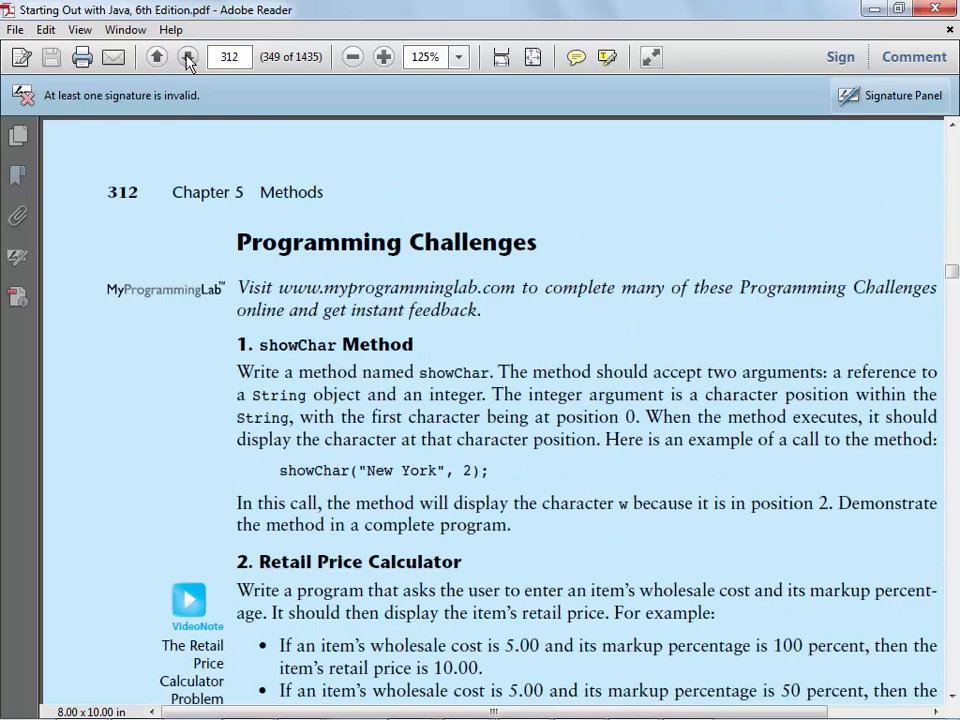
left_click(189, 57)
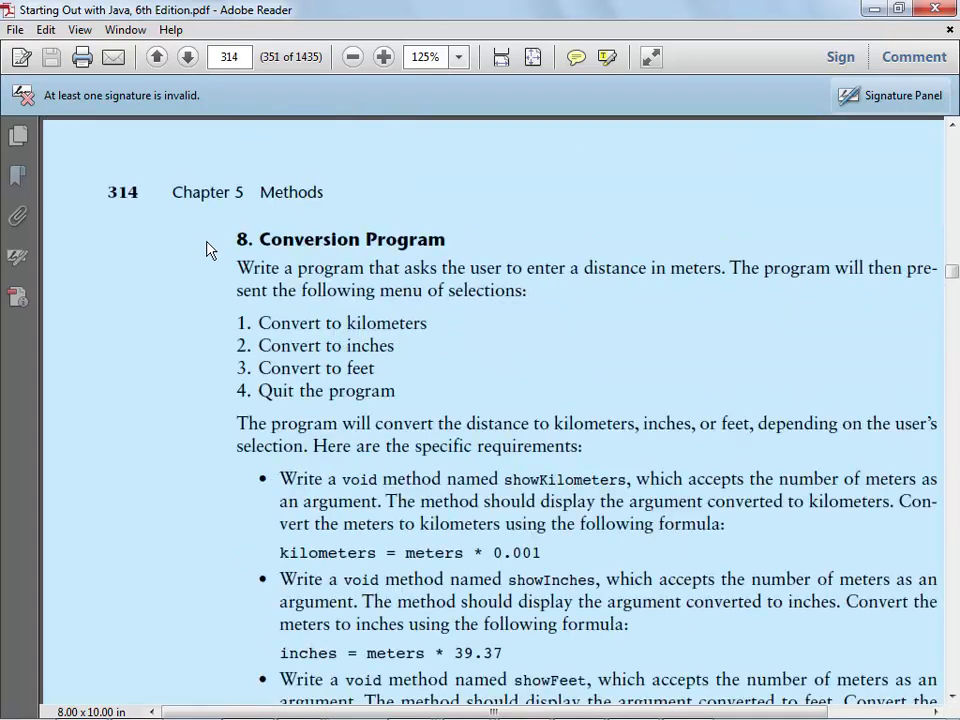
- Scroll through the Conversion Program exercise to its sample run on page 315
scroll("down", 3)
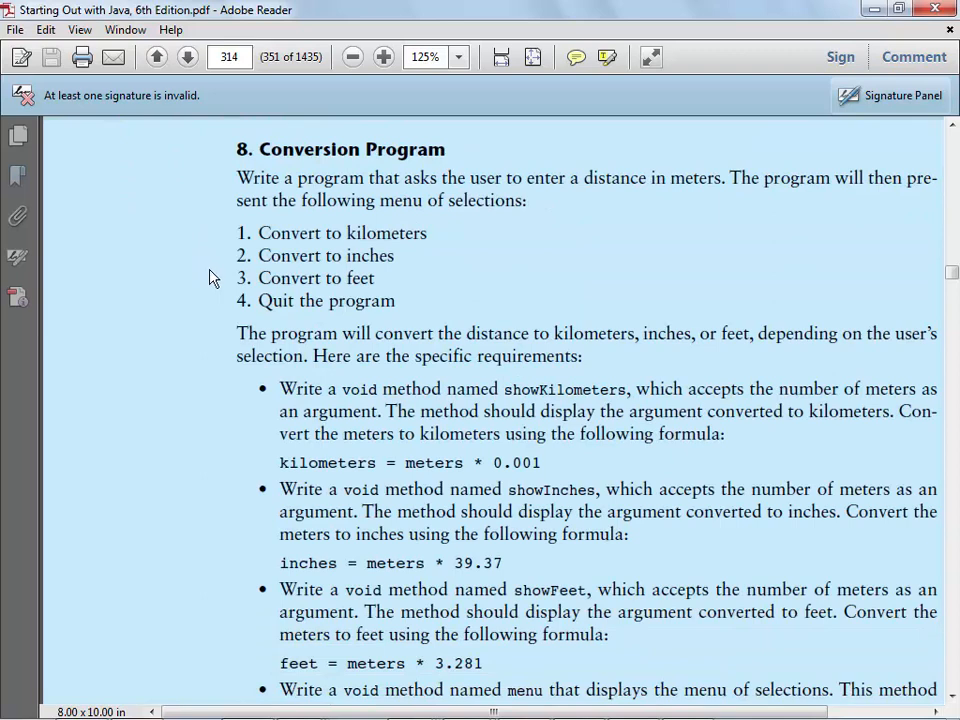
mouse_move(291, 322)
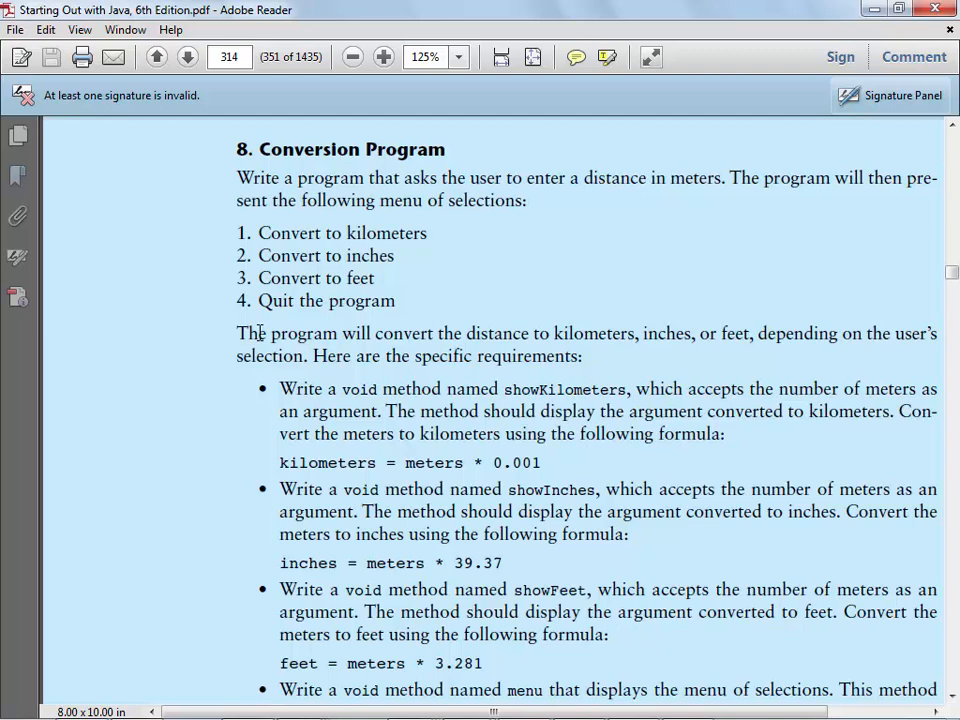
scroll("down", 3)
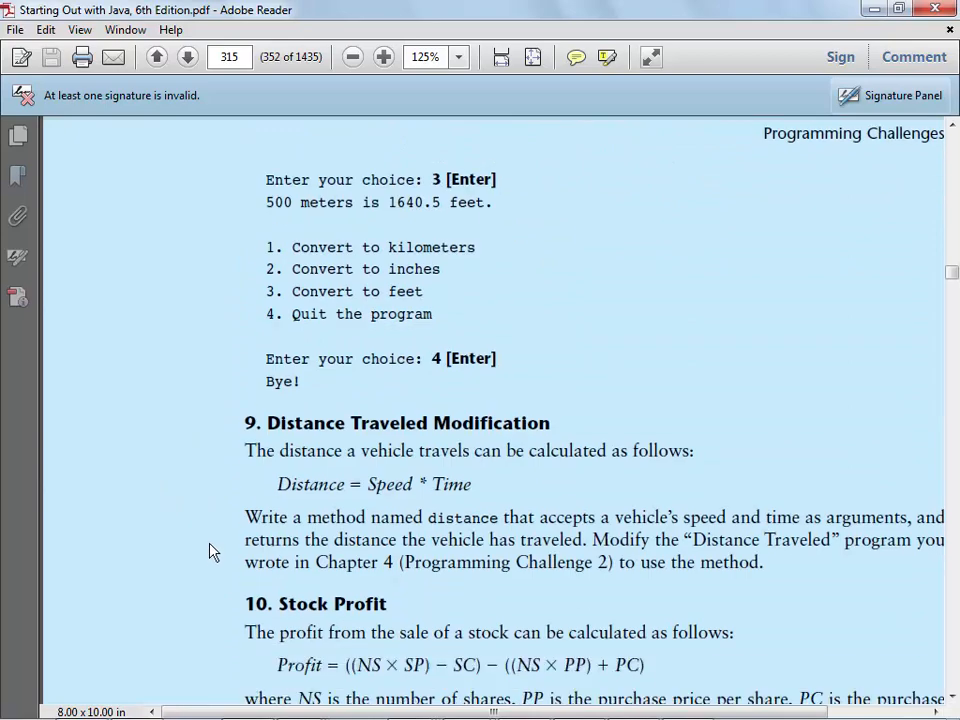
- Select the isPrime Method and Prime Number List challenges (13 and 14) on page 316
scroll("down", 3)
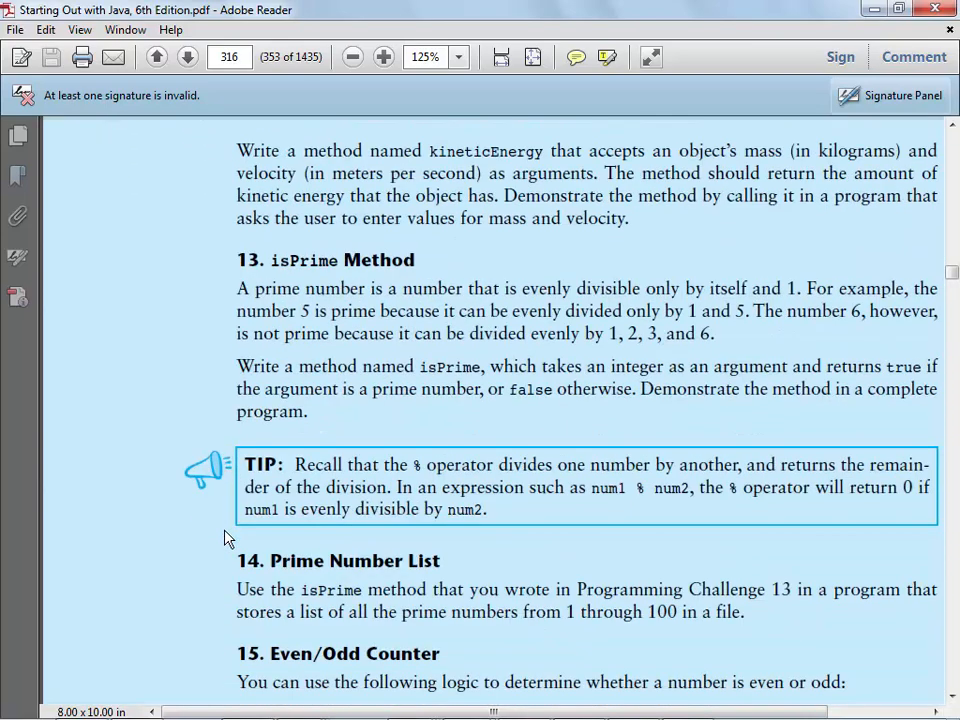
scroll("down", 3)
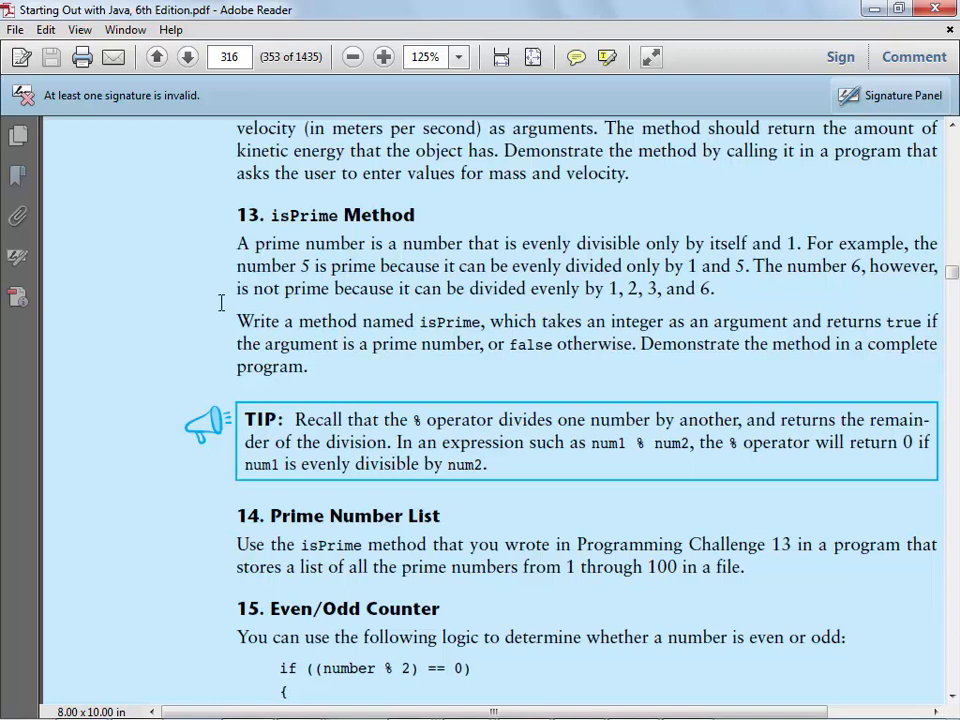
left_click_drag(237, 215, 695, 566)
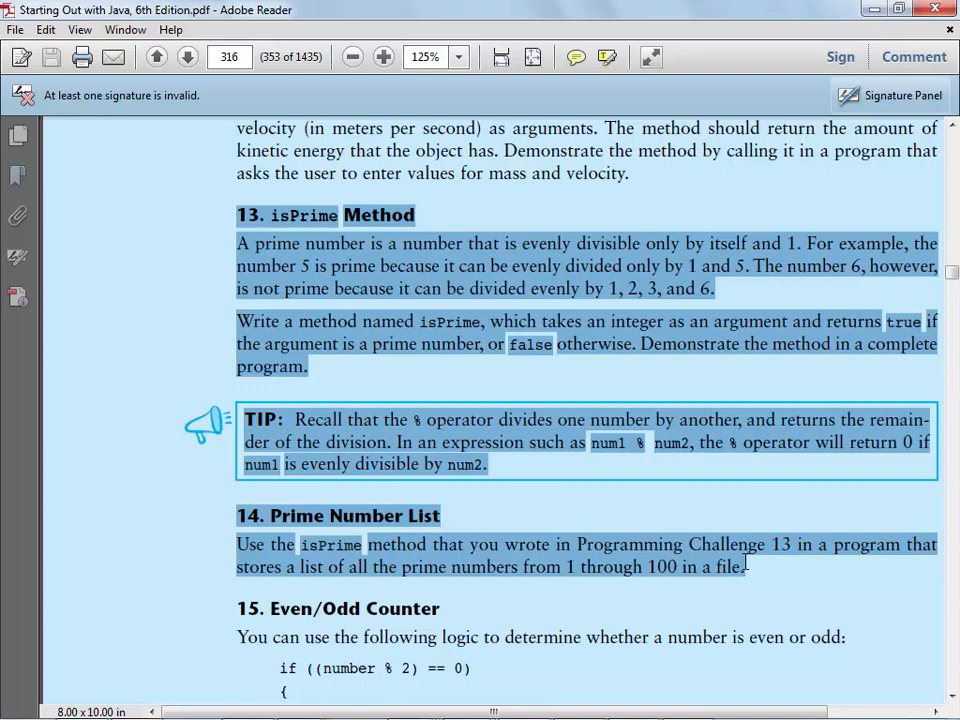
mouse_move(278, 305)
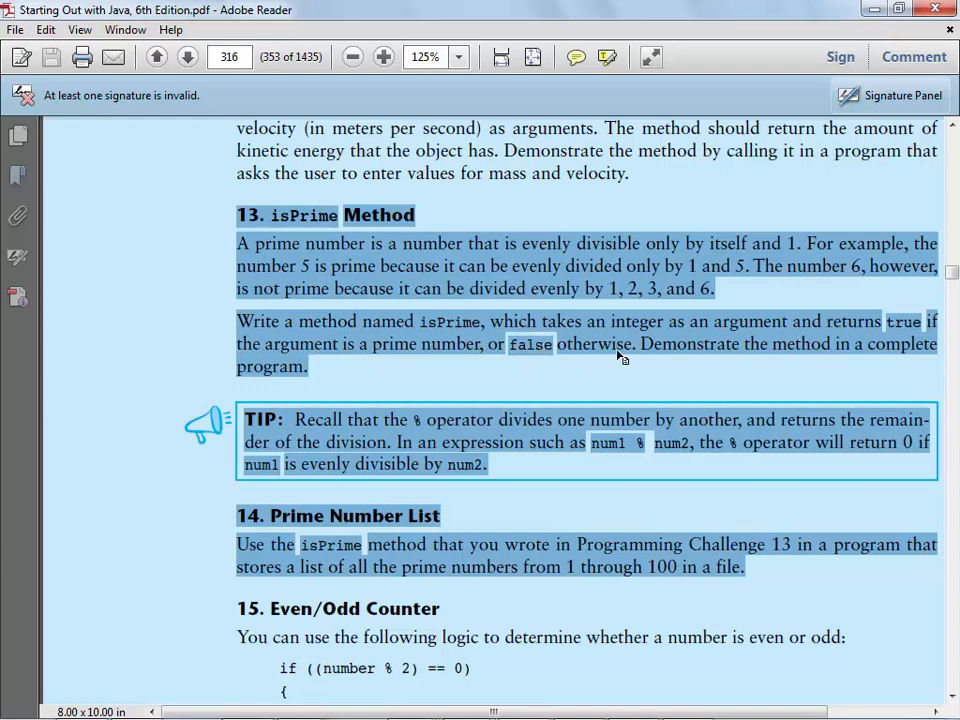
scroll("down", 3)
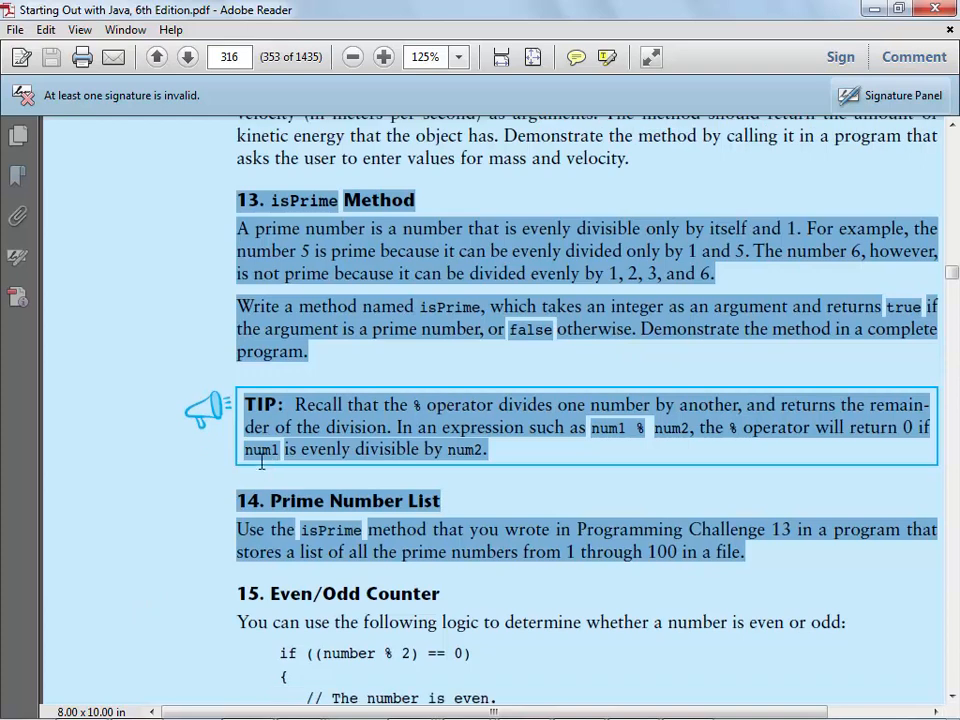
left_click(243, 500)
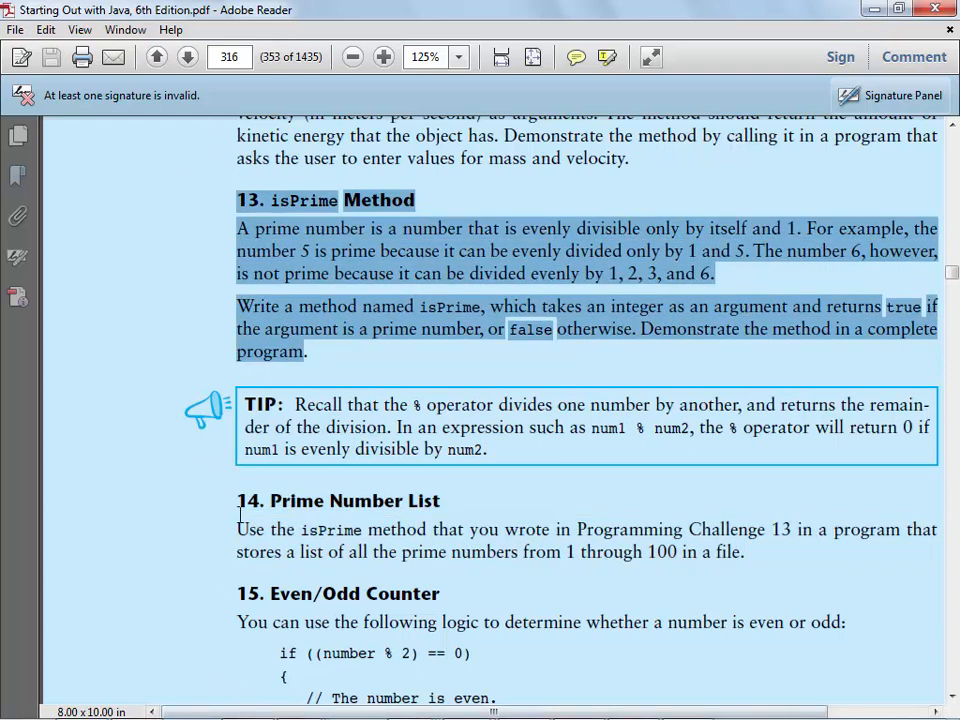
left_click_drag(236, 500, 744, 551)
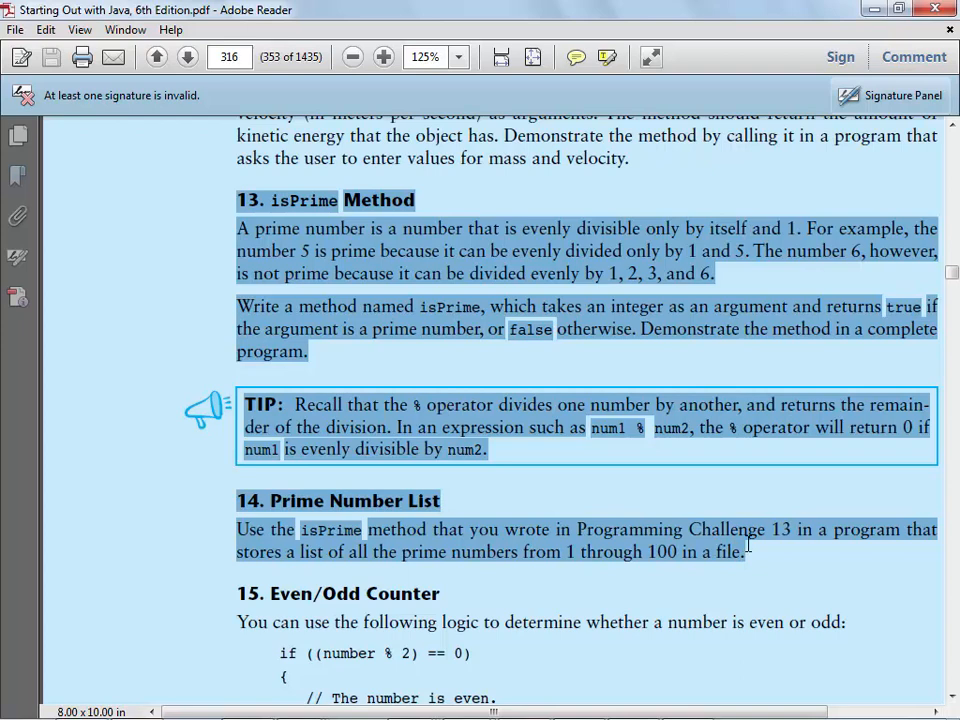
scroll("down", 3)
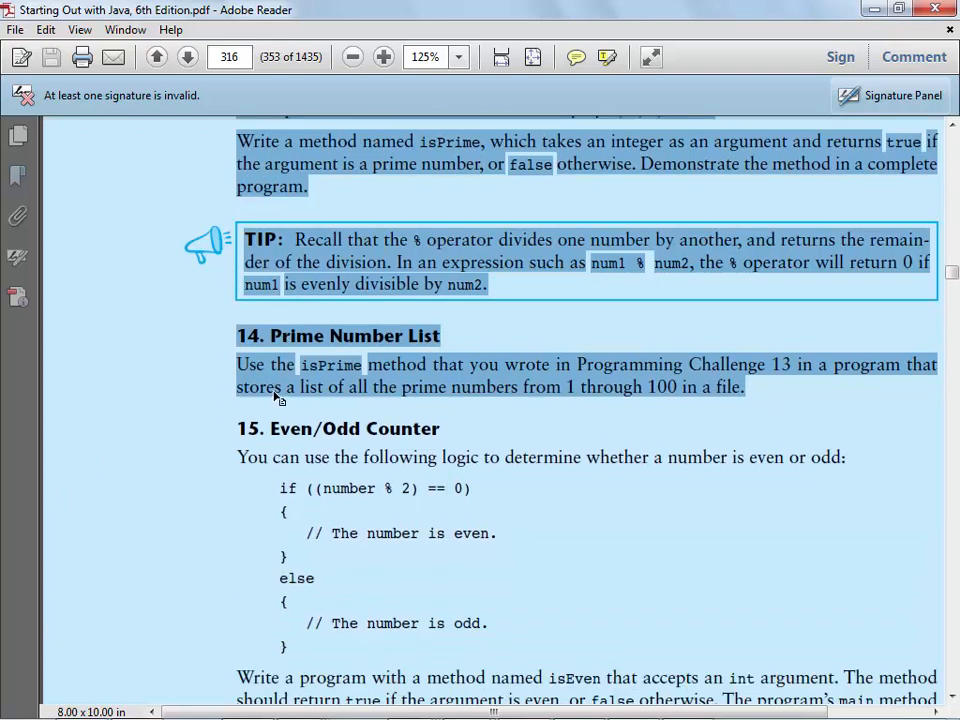
- Scroll down to page 317's Rock, Paper, Scissors Game challenge
scroll("down", 3)
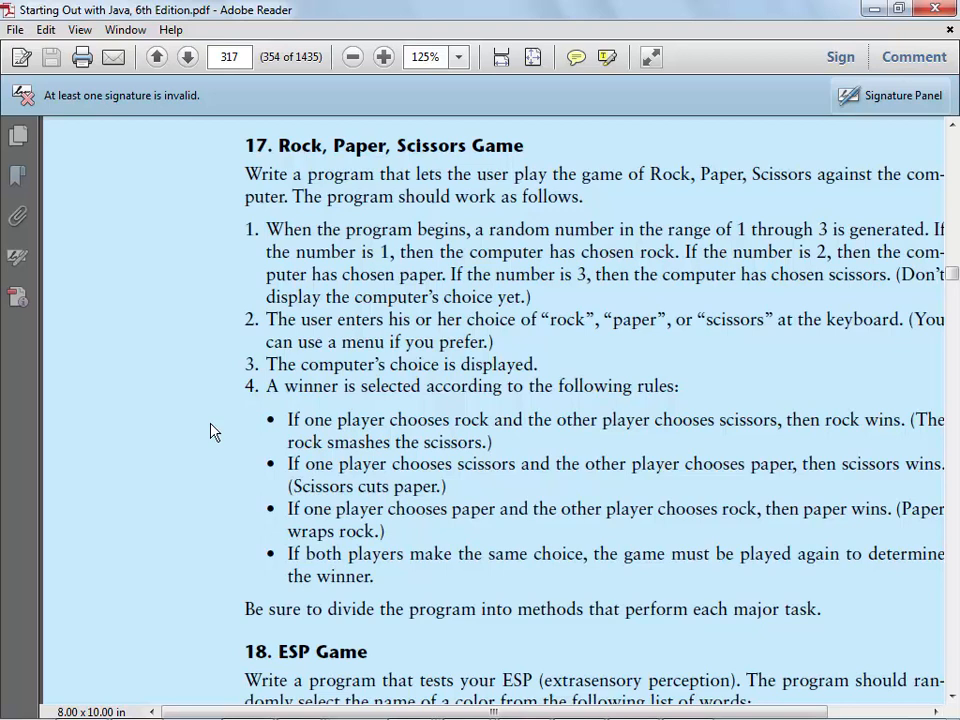
mouse_move(311, 498)
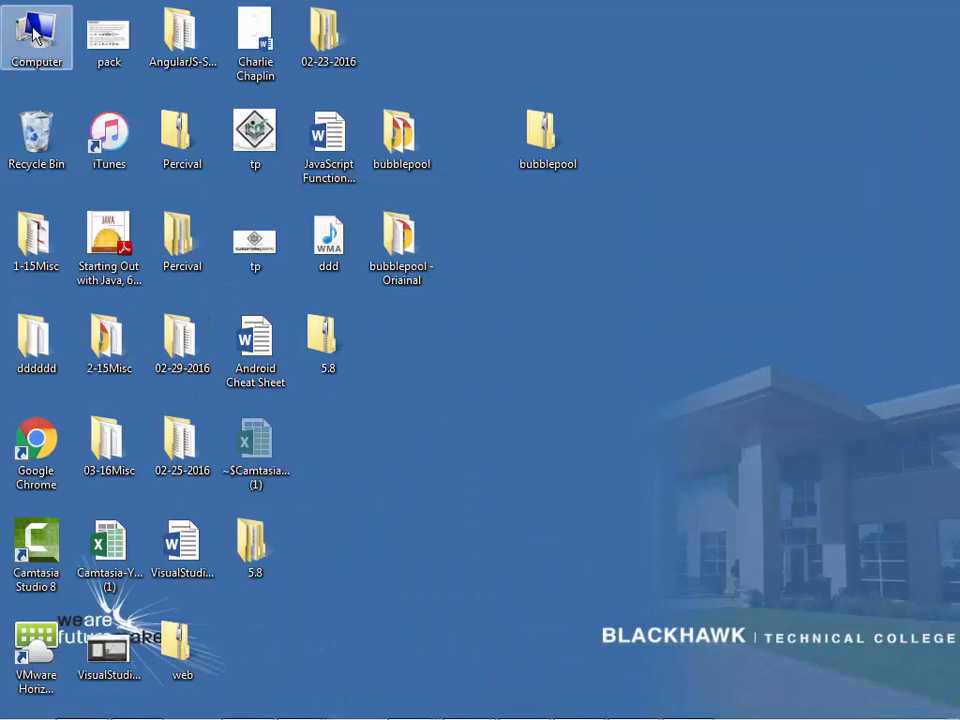
- Open Spring-2016-Homeworks from Computer > 152-143Java1 in Notepad
double_click(37, 37)
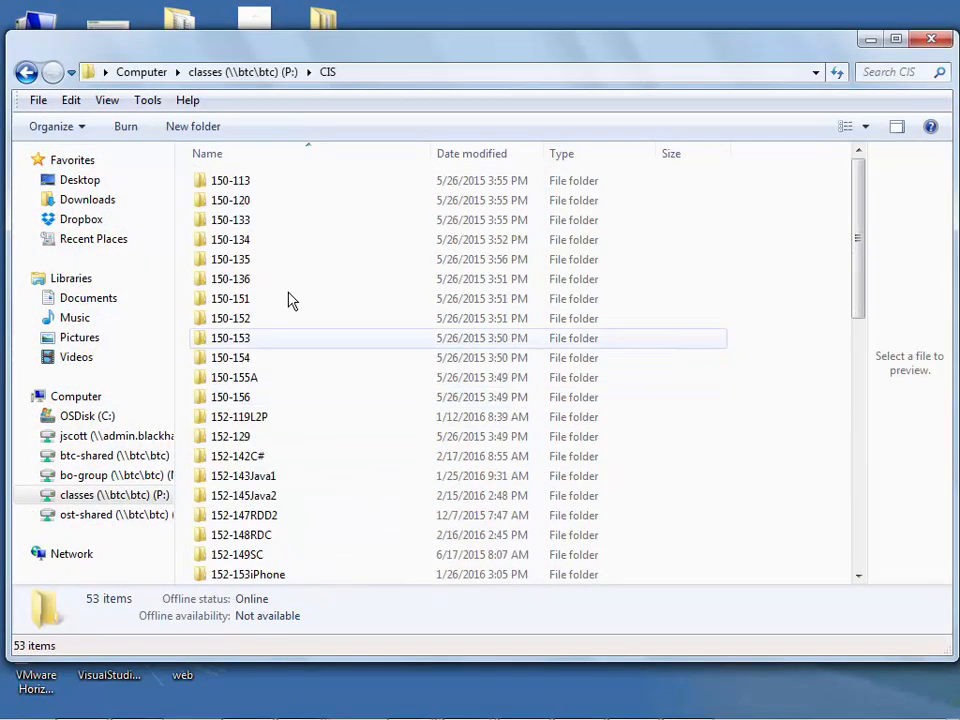
scroll("down", 3)
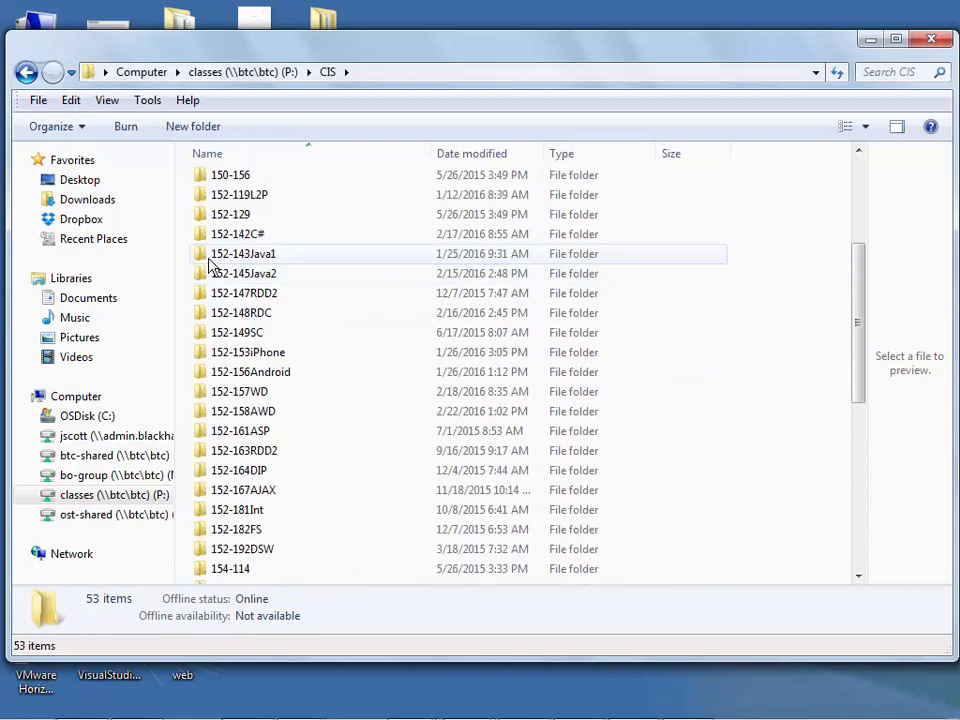
double_click(243, 253)
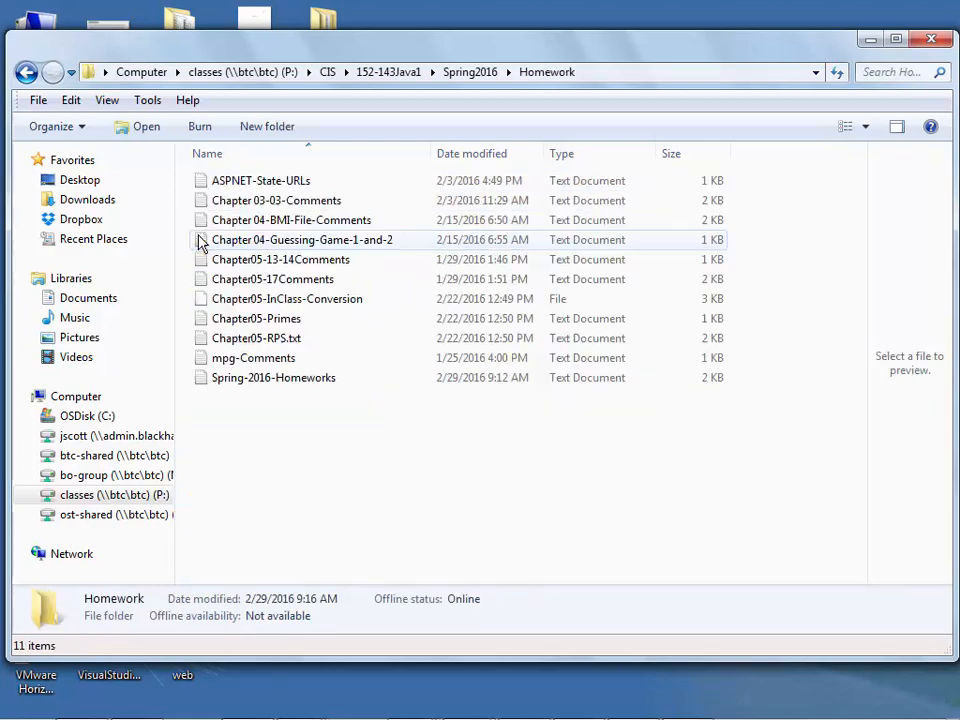
left_click(273, 377)
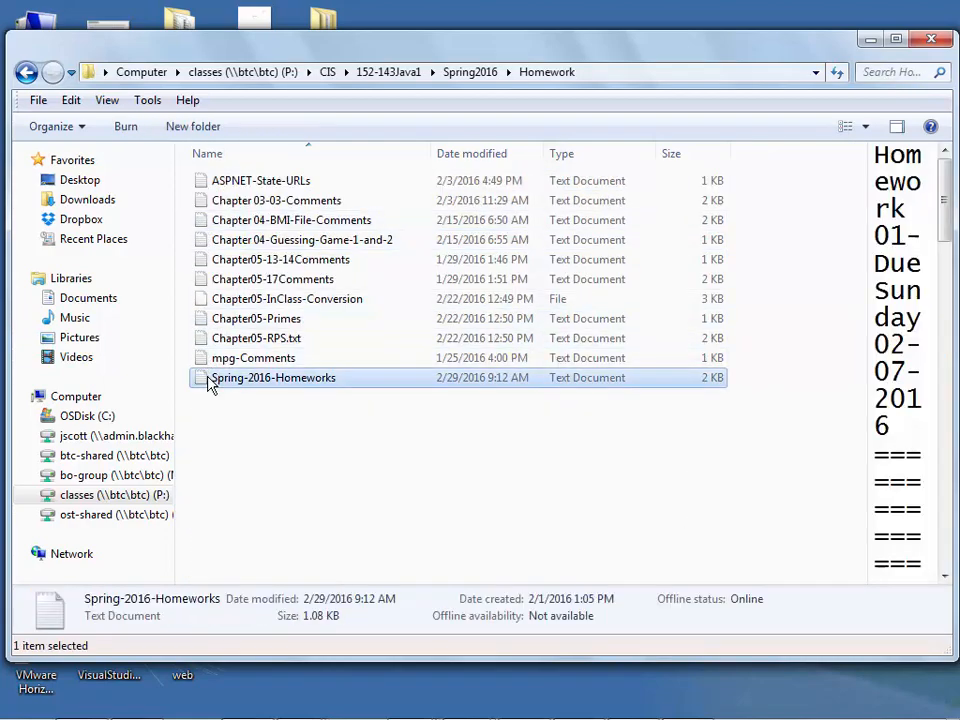
double_click(273, 377)
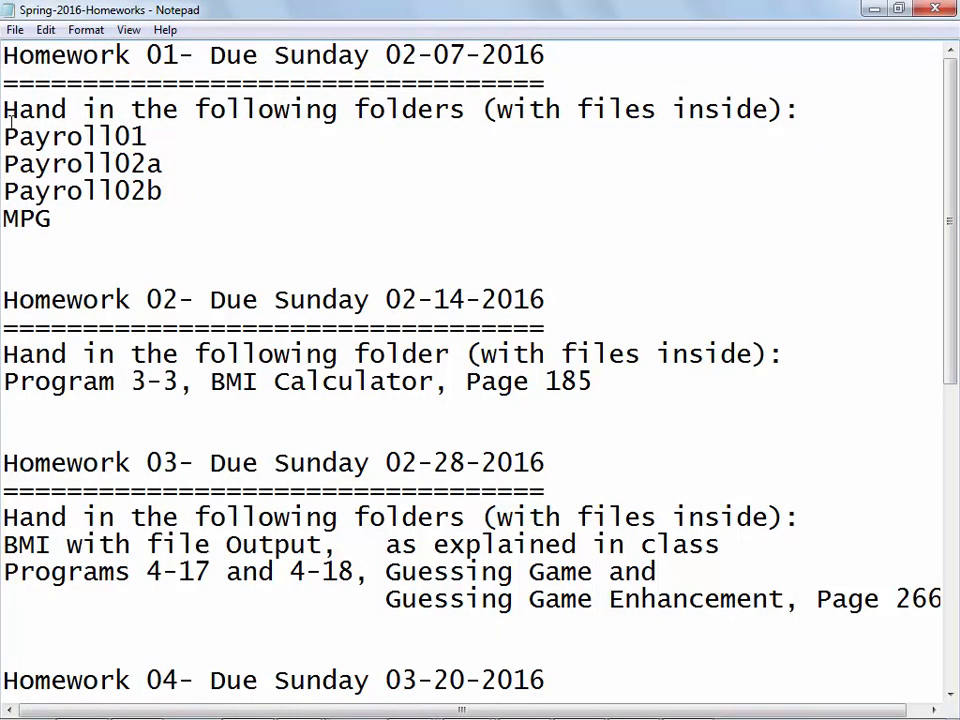
- Highlight the Homework 02–04 requirements, then open Chapter05-InClass-Conversion in Notepad++
left_click_drag(3, 136, 52, 218)
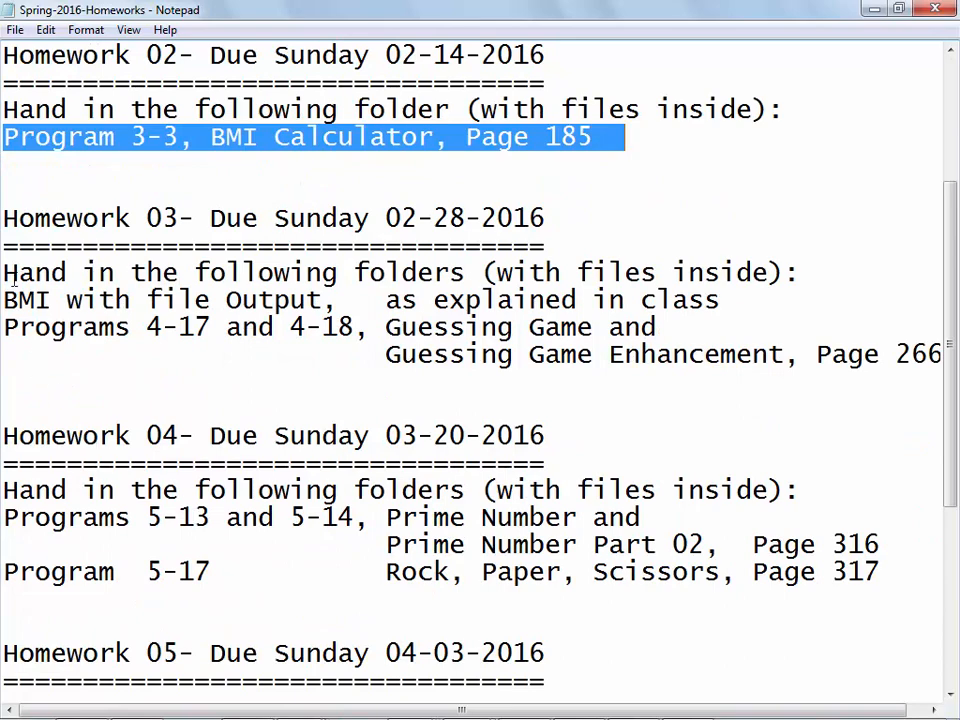
left_click_drag(3, 272, 815, 354)
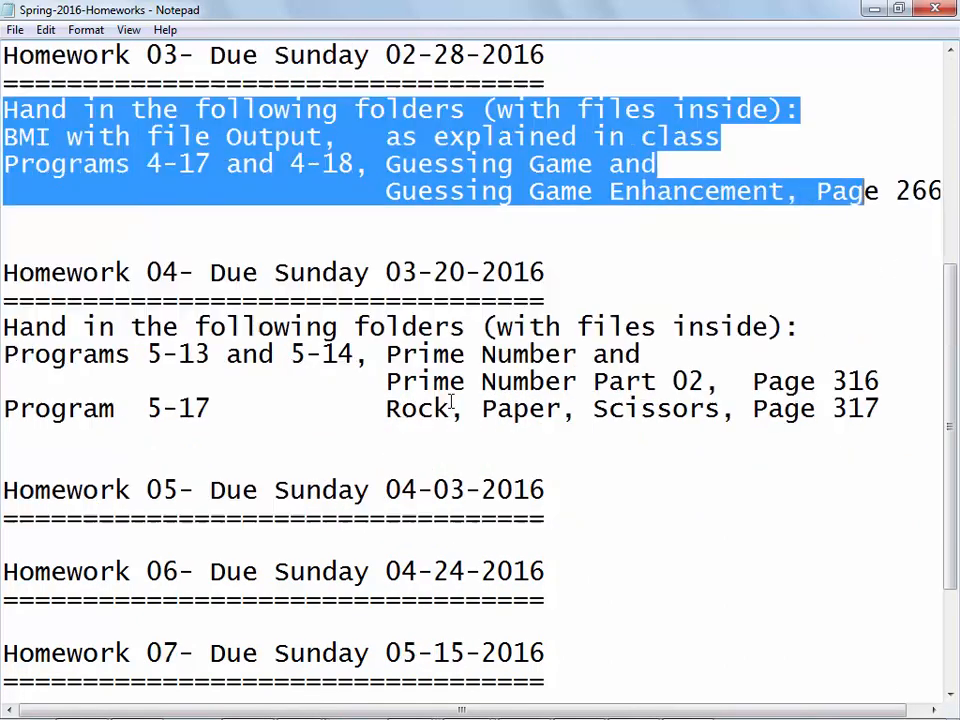
left_click(8, 272)
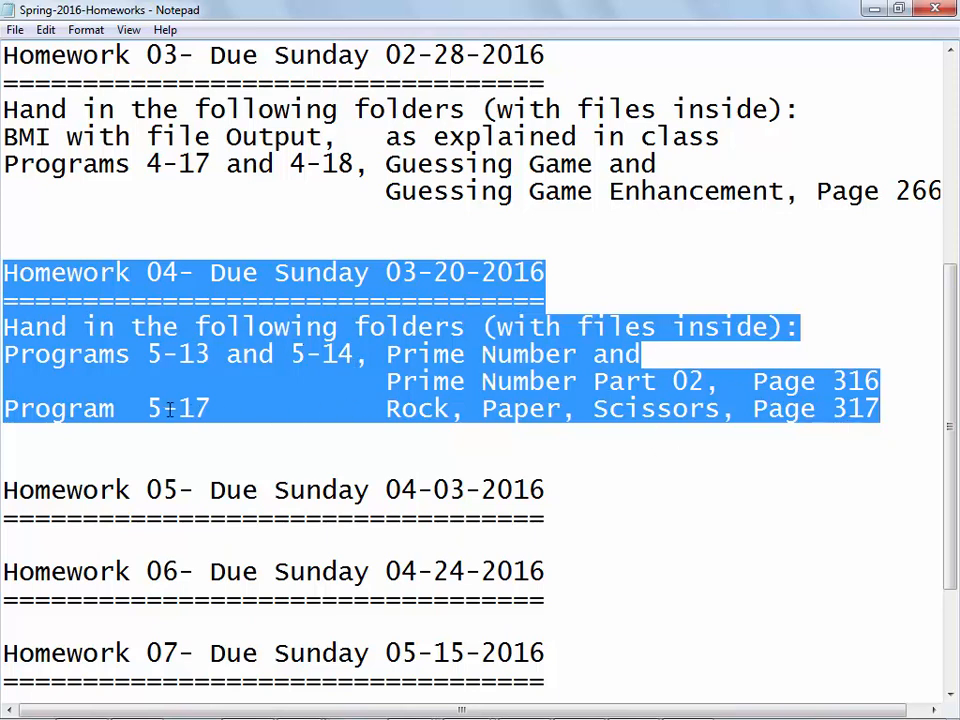
mouse_move(763, 638)
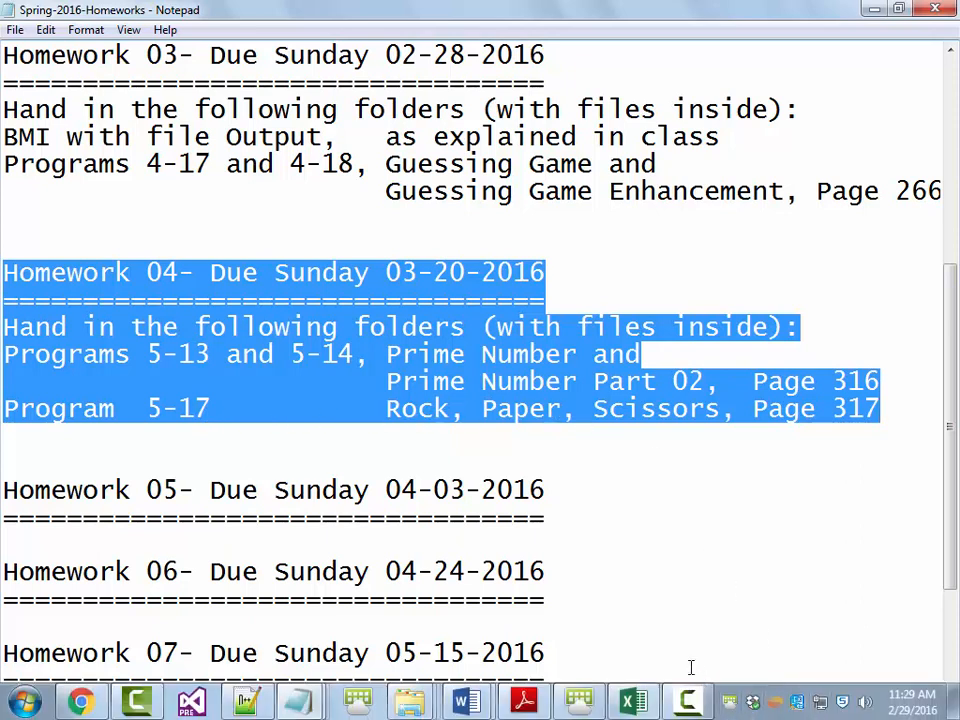
mouse_move(628, 617)
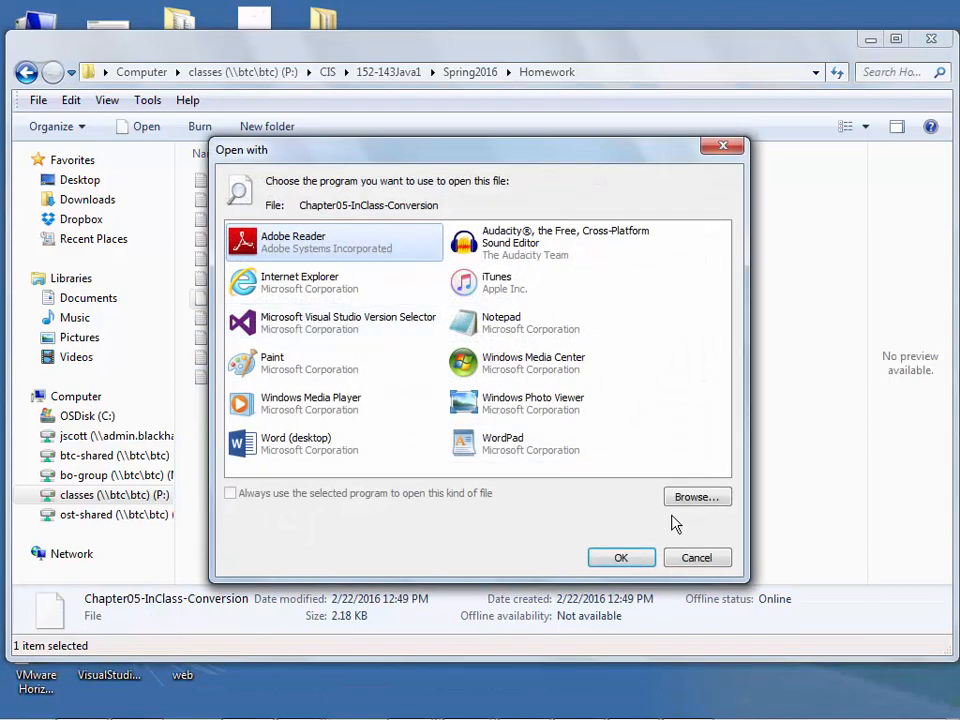
right_click(287, 298)
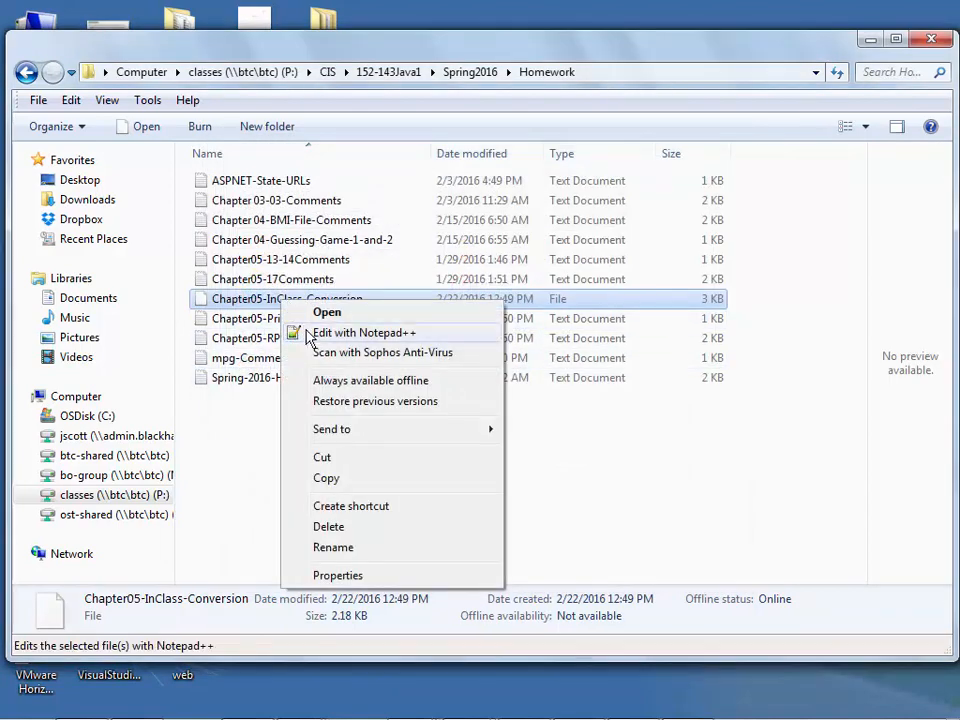
left_click(363, 332)
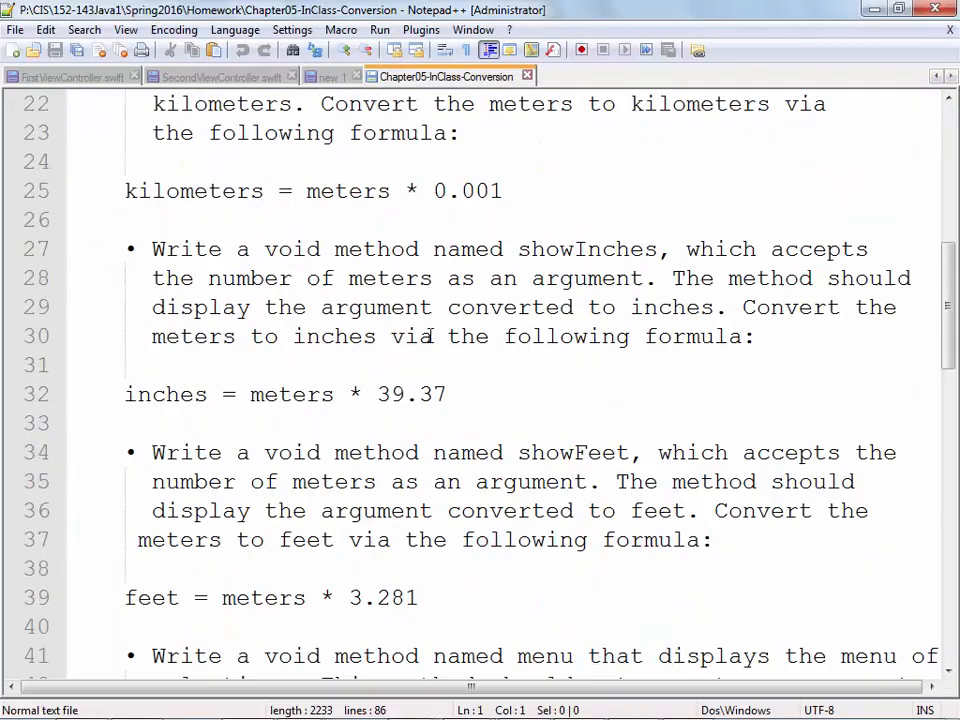
- Highlight the four menu options and scroll through the showKilometers, showInches and showFeet requirements
scroll("down", 3)
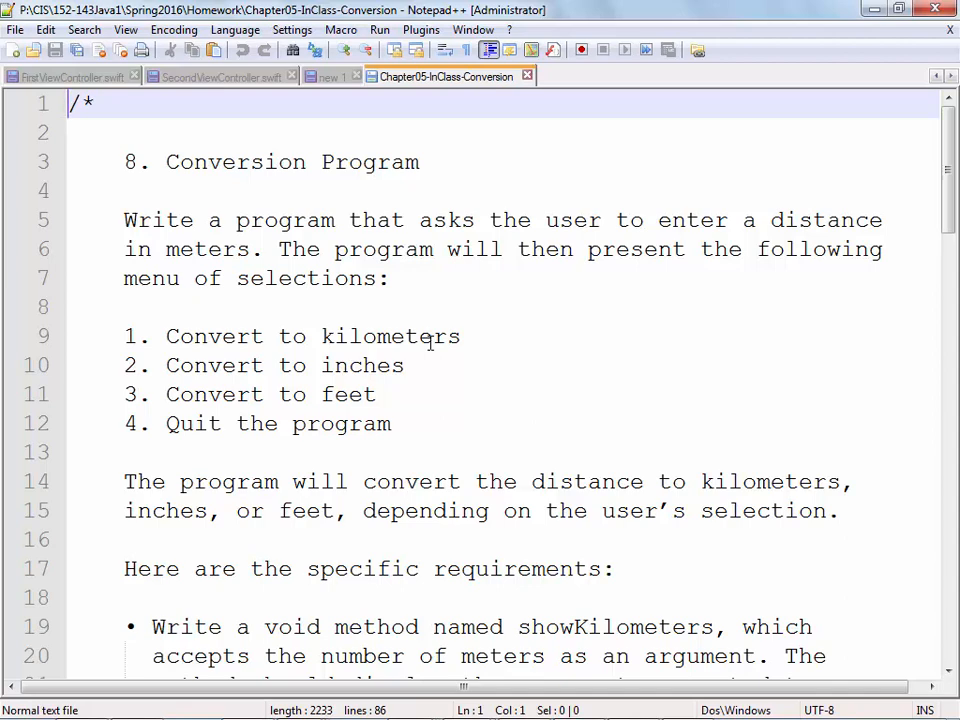
left_click(140, 336)
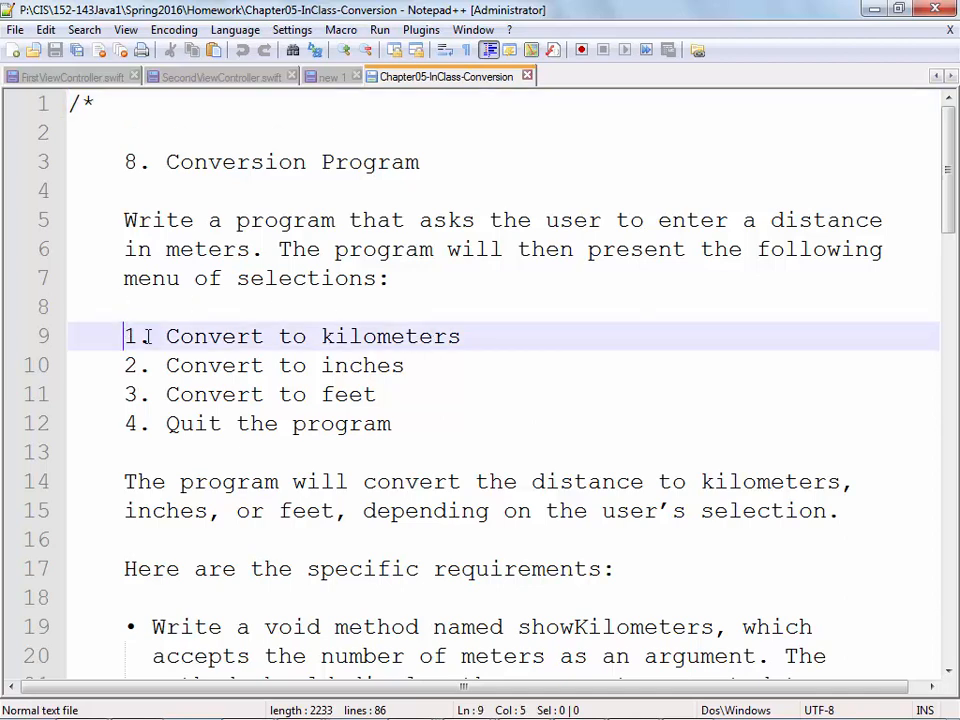
left_click_drag(124, 336, 405, 423)
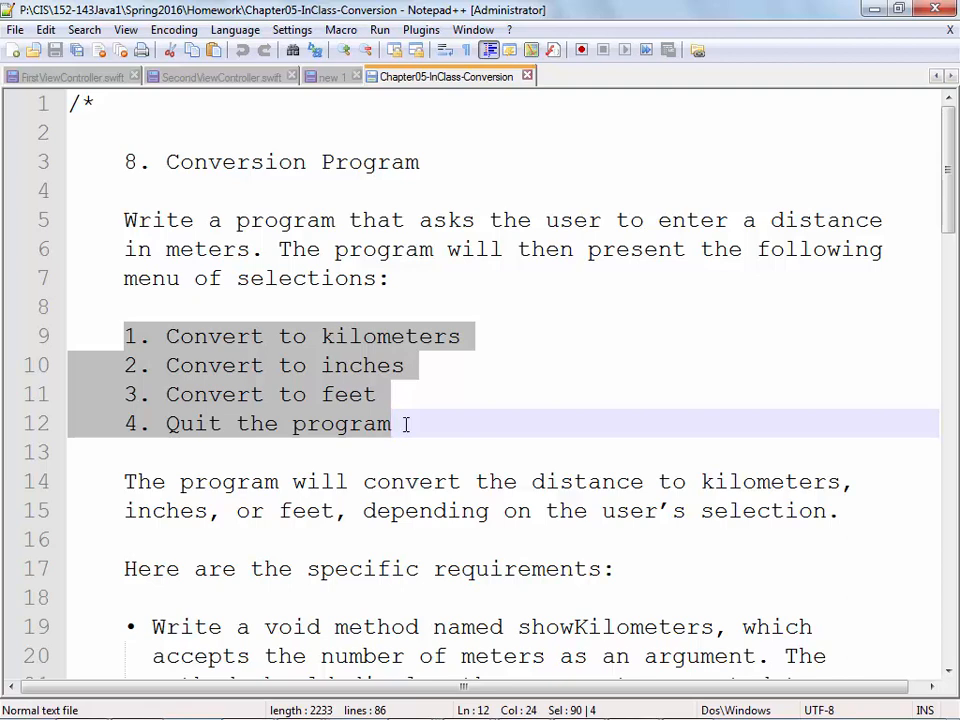
scroll("down", 3)
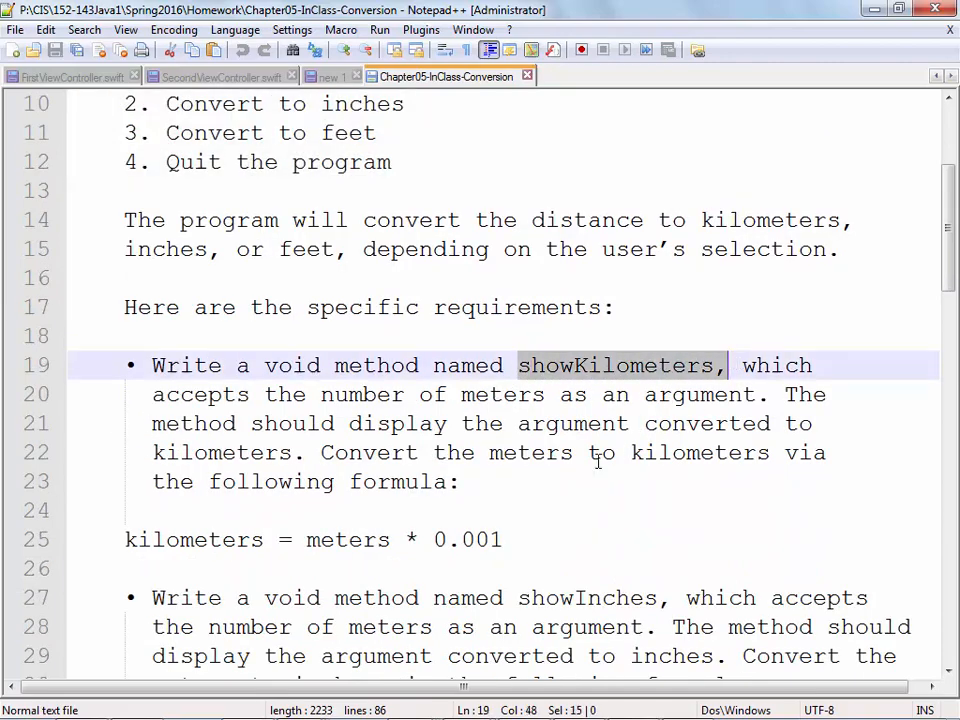
scroll("down", 3)
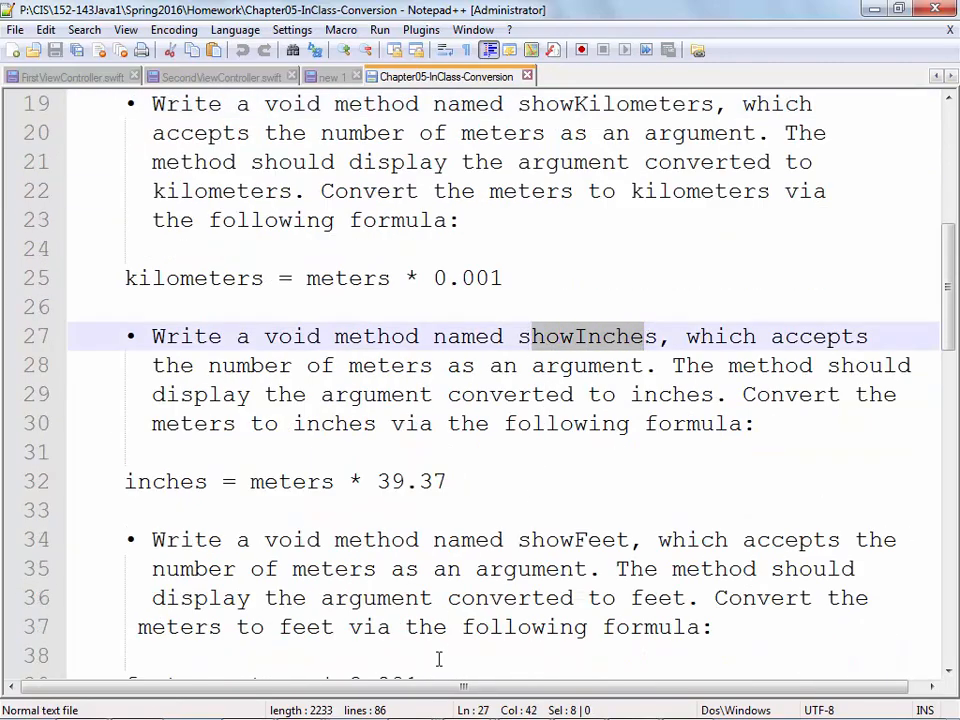
scroll("down", 3)
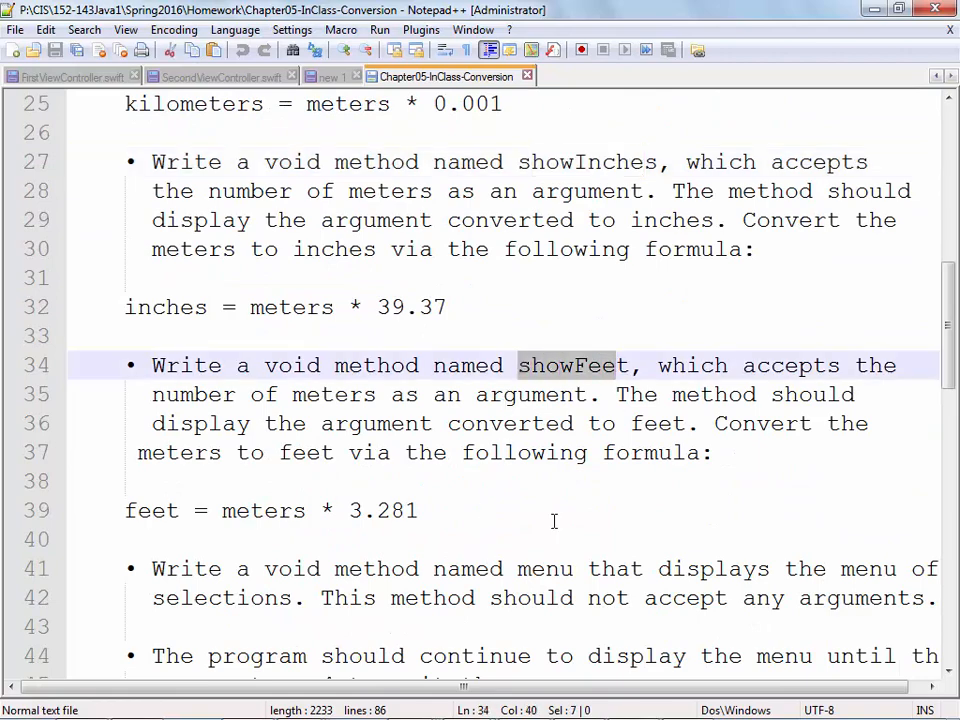
scroll("down", 3)
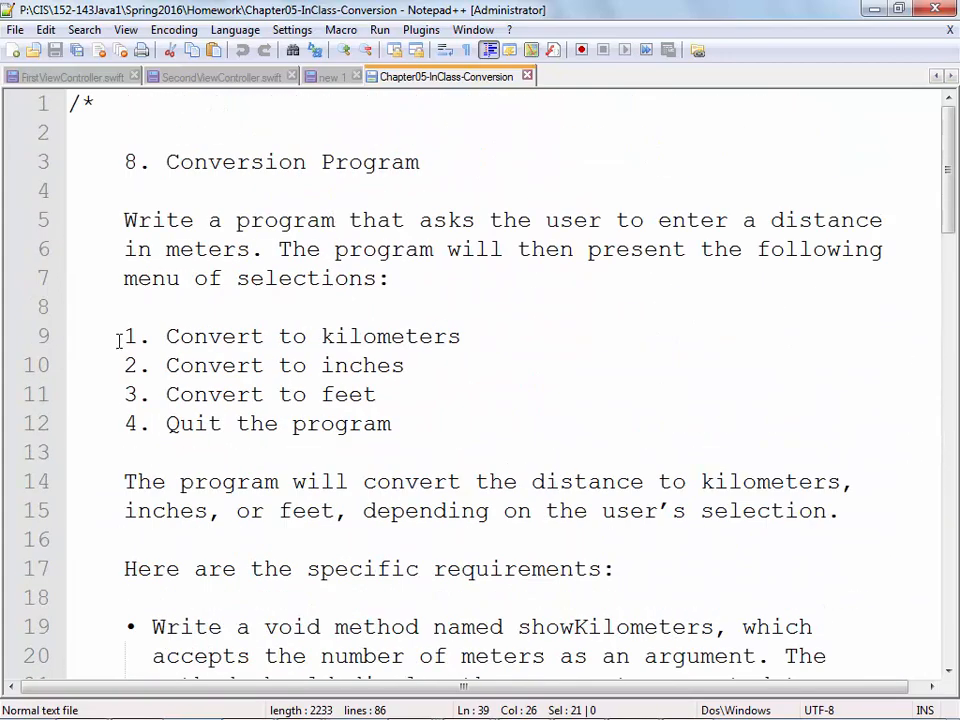
scroll("down", 3)
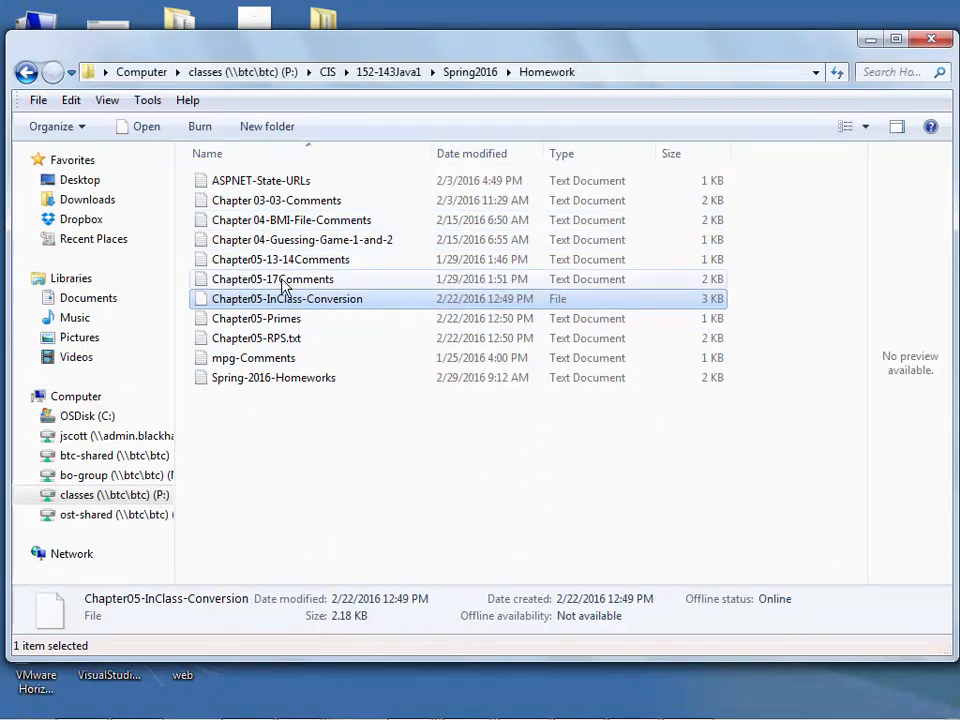
mouse_move(273, 279)
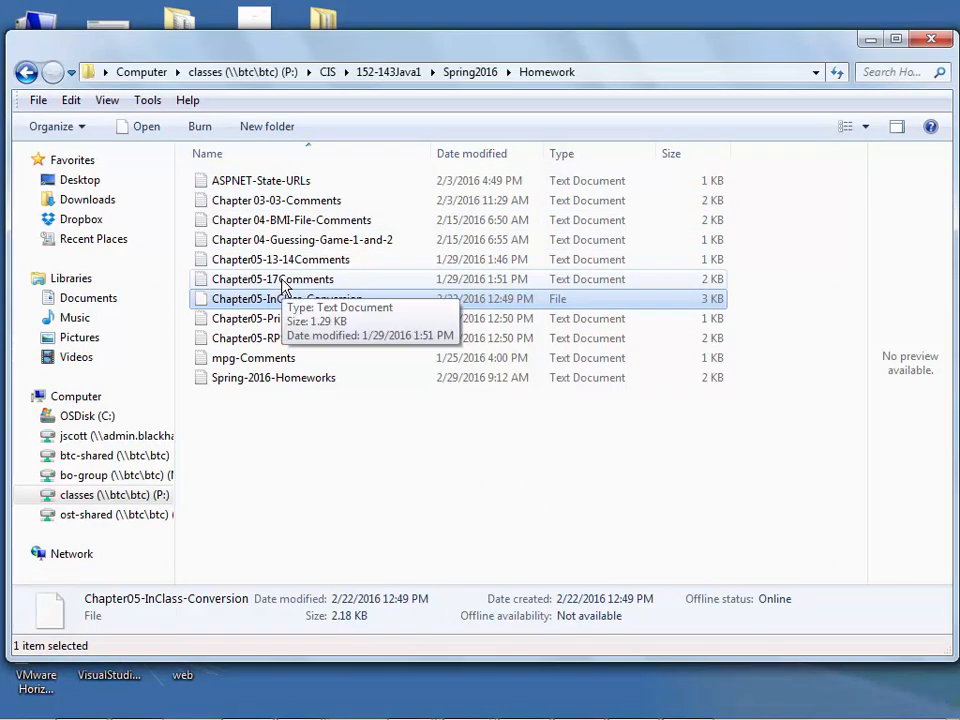